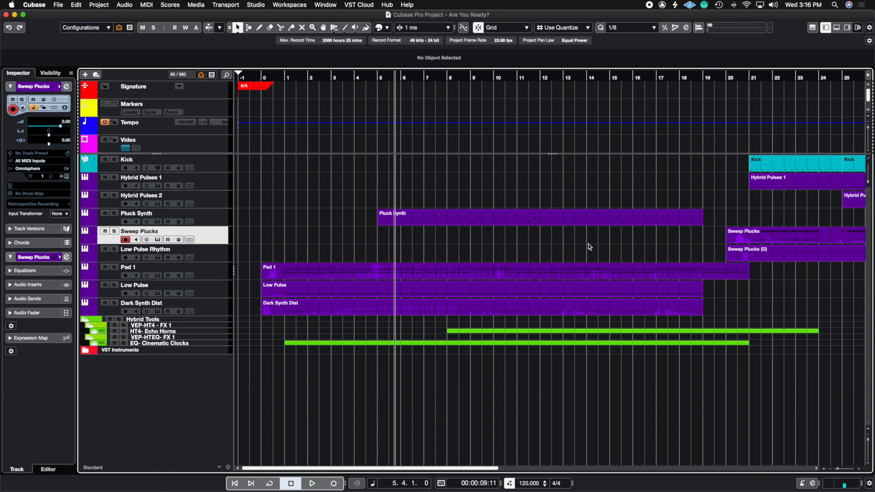
Mute all tracks, set the position just before bar 0, and briefly play the click
{"action": "left_click", "coordinate": [127, 160]}
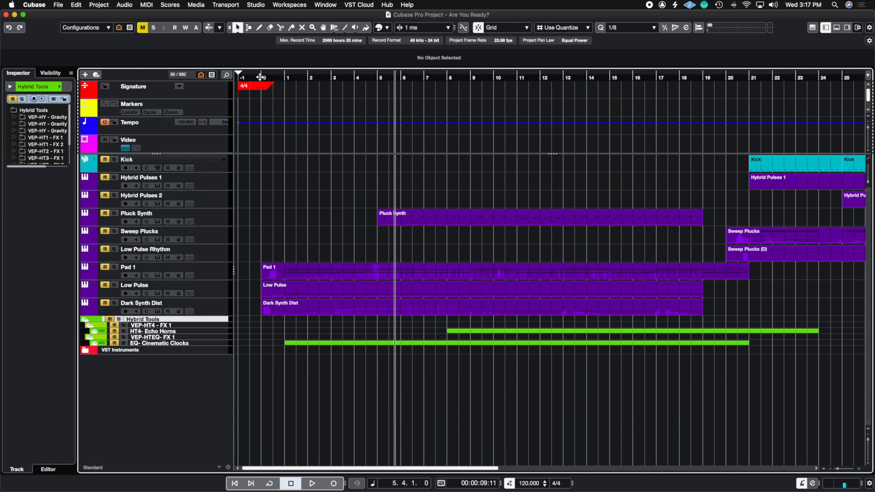
{"action": "left_click", "coordinate": [259, 77]}
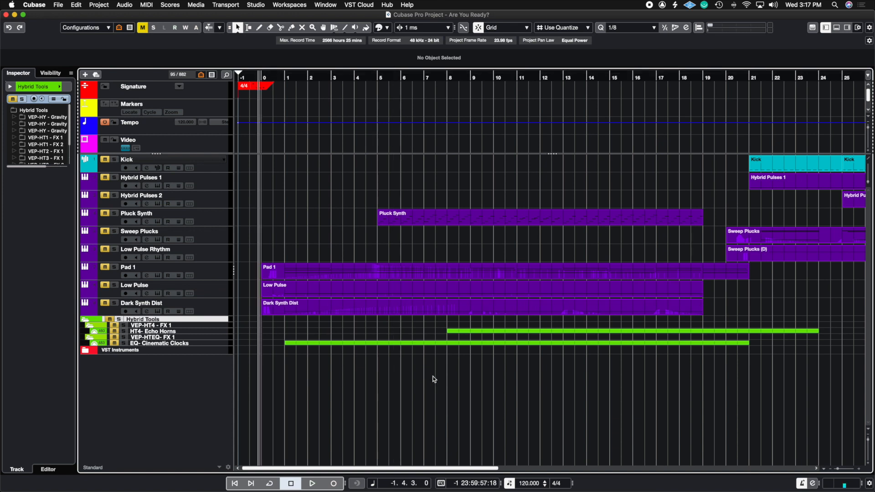
{"action": "left_click", "coordinate": [311, 483]}
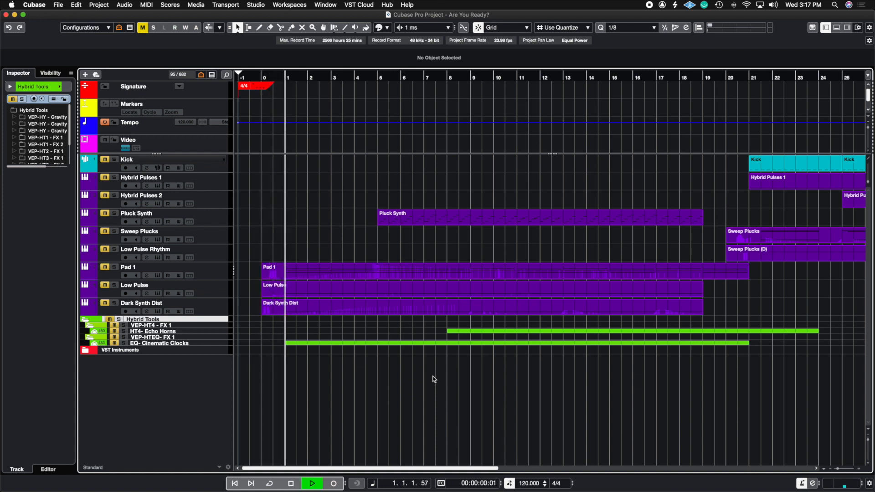
{"action": "left_click", "coordinate": [290, 483]}
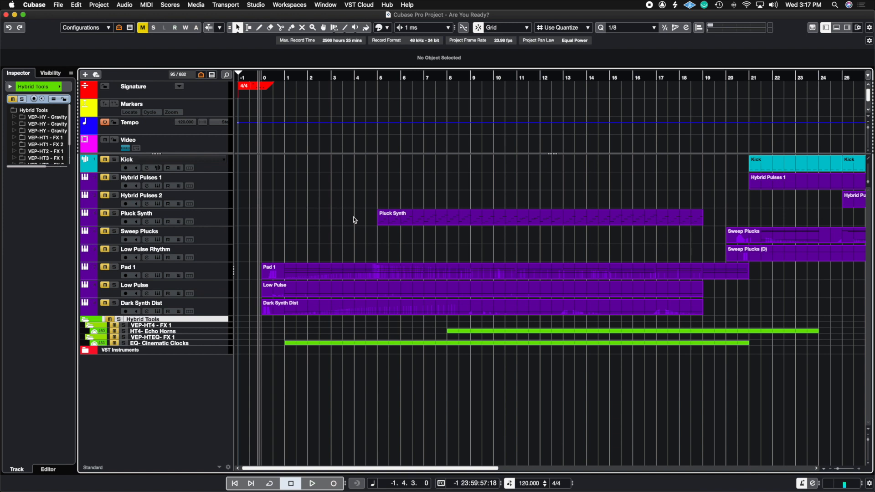
{"action": "mouse_move", "coordinate": [249, 101]}
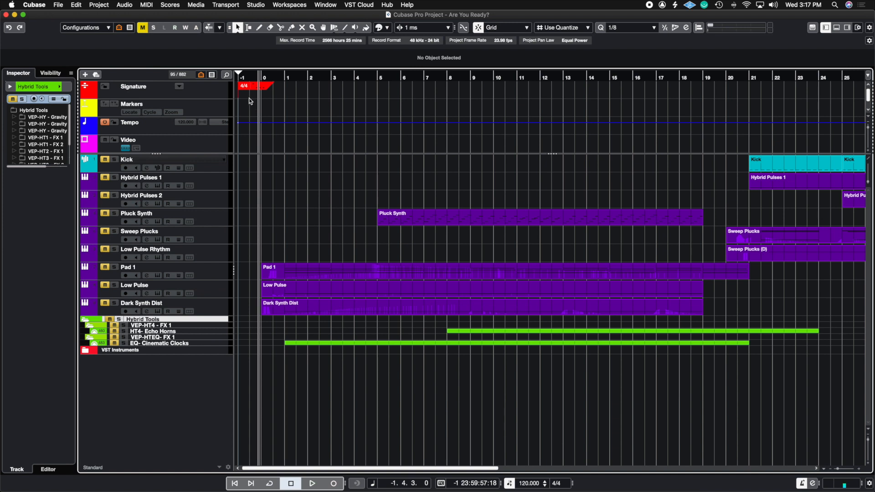
{"action": "mouse_move", "coordinate": [278, 219]}
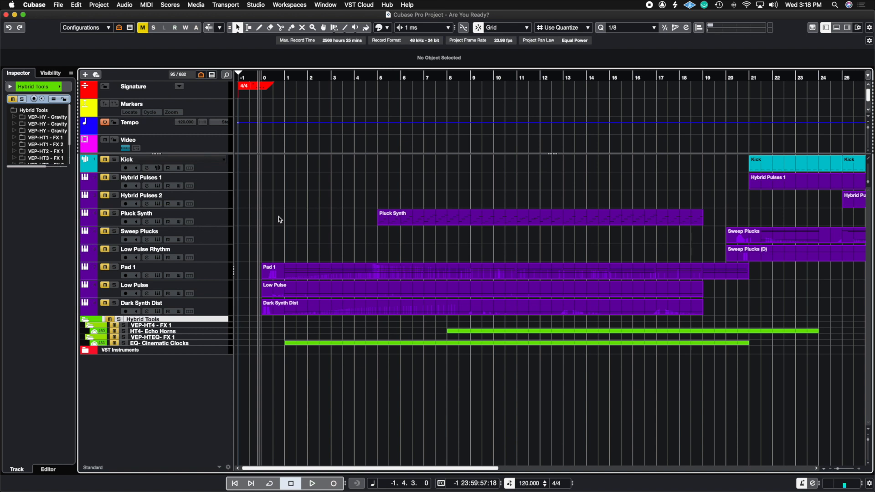
{"action": "mouse_move", "coordinate": [286, 96]}
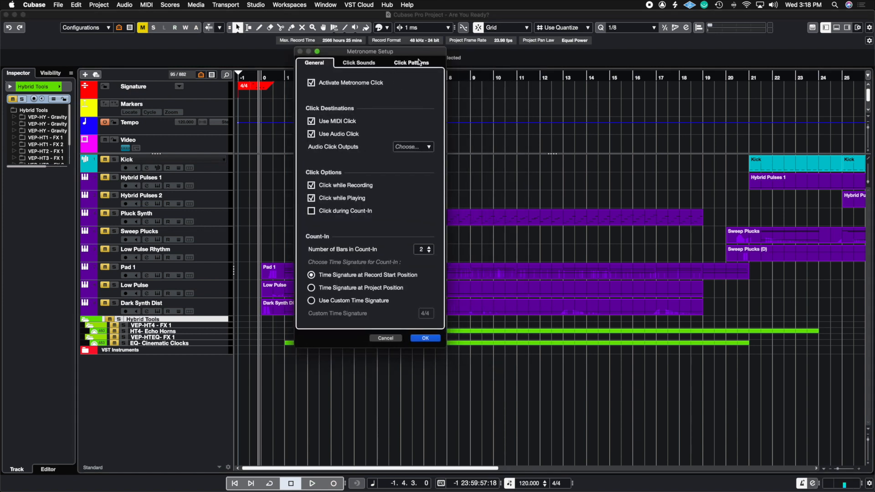
{"action": "left_click", "coordinate": [411, 63]}
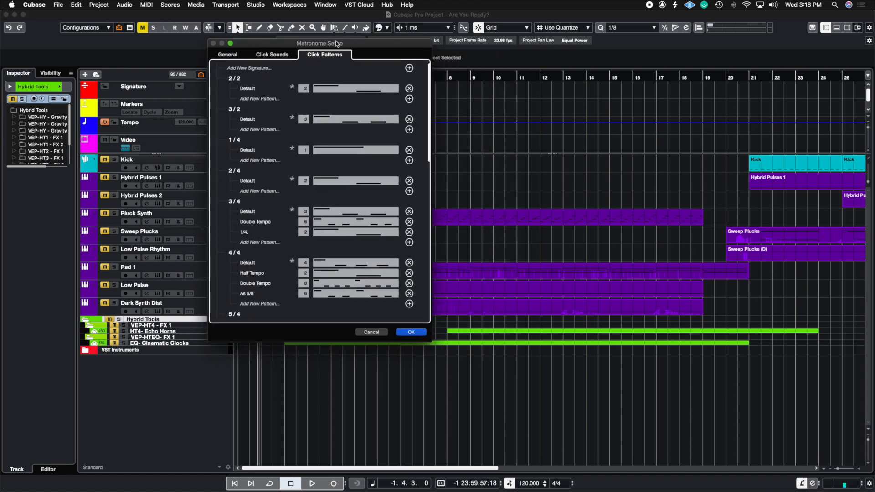
{"action": "mouse_move", "coordinate": [202, 109]}
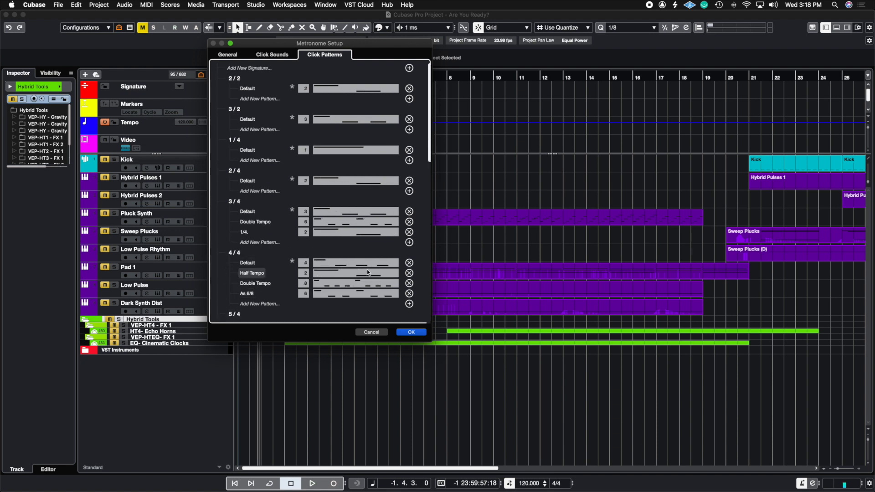
{"action": "mouse_move", "coordinate": [283, 272]}
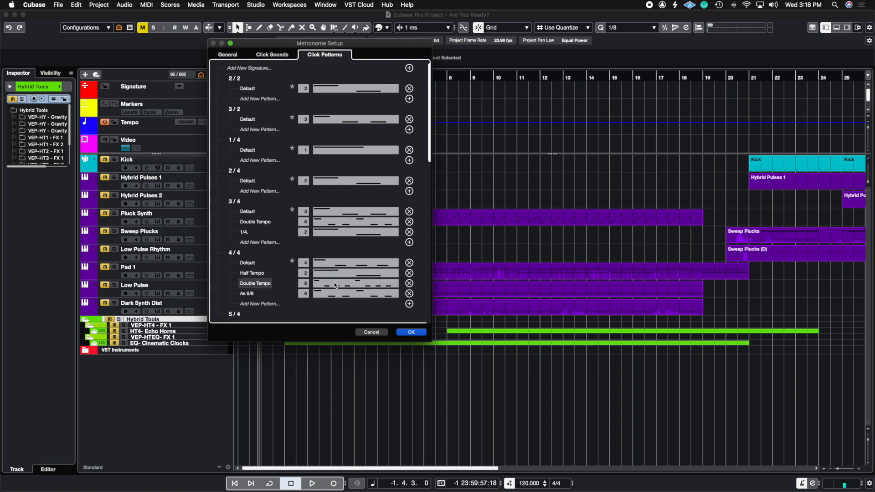
{"action": "left_click", "coordinate": [411, 332]}
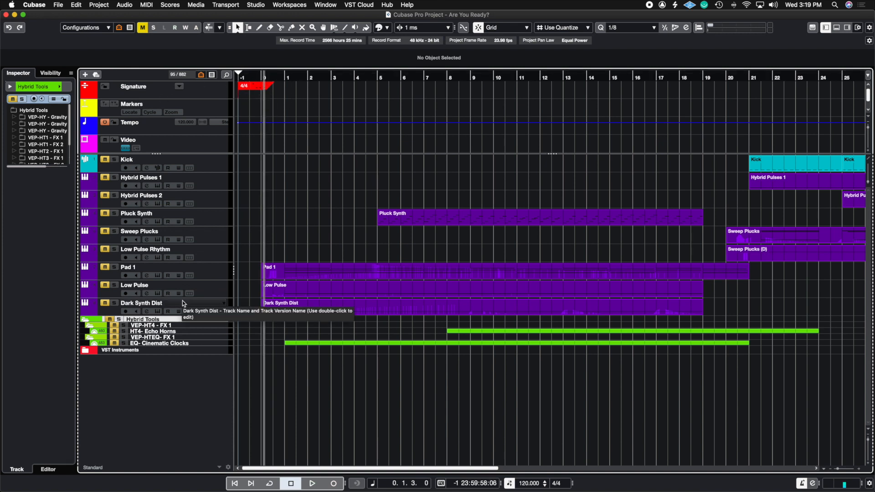
{"action": "mouse_move", "coordinate": [182, 369]}
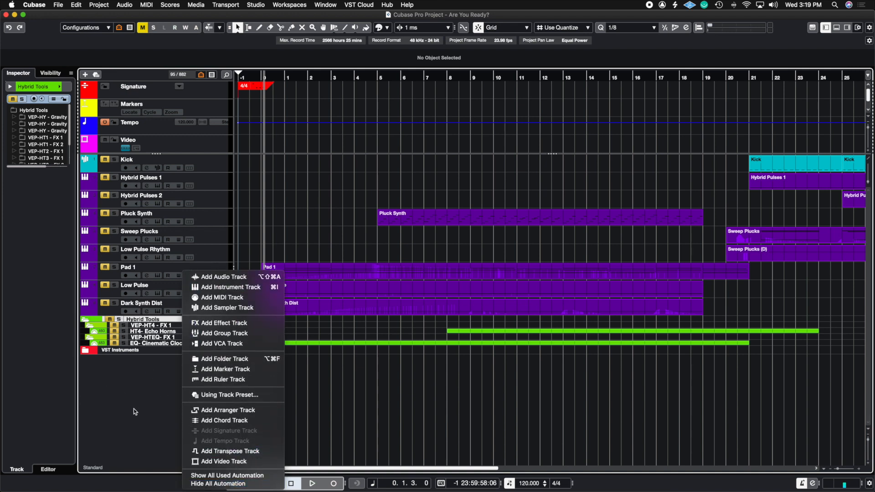
{"action": "left_click", "coordinate": [224, 276]}
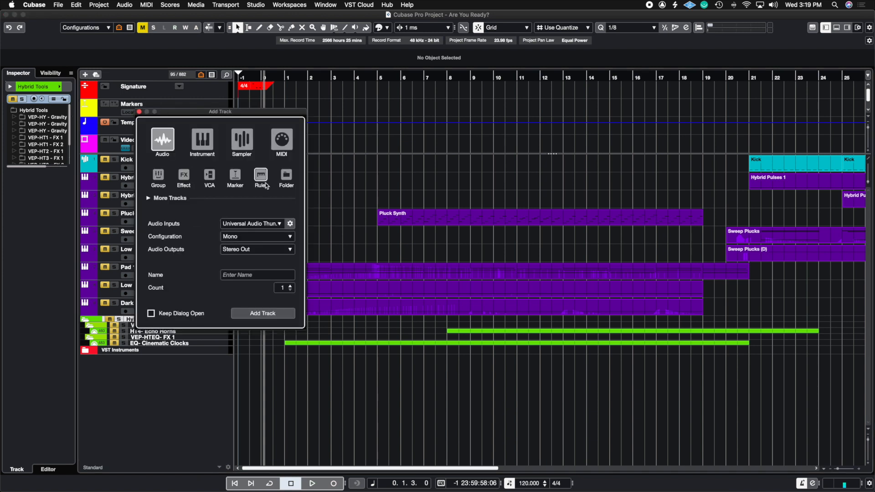
{"action": "mouse_move", "coordinate": [167, 198]}
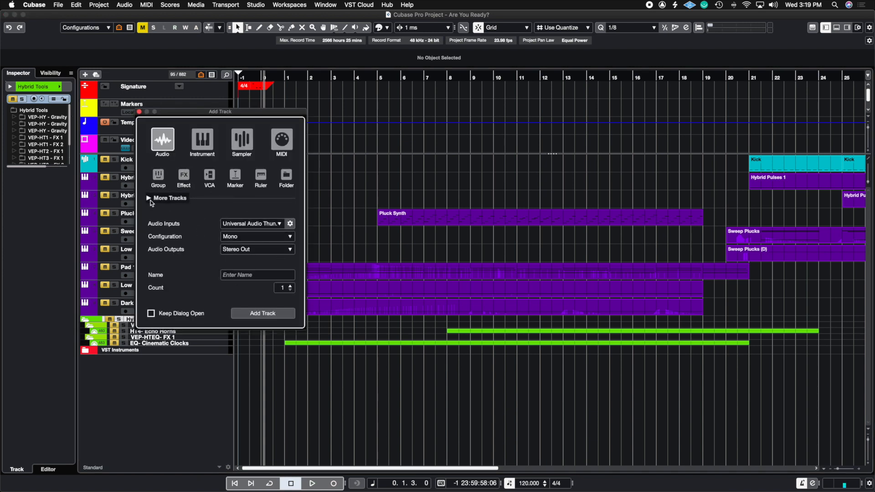
{"action": "left_click", "coordinate": [169, 198]}
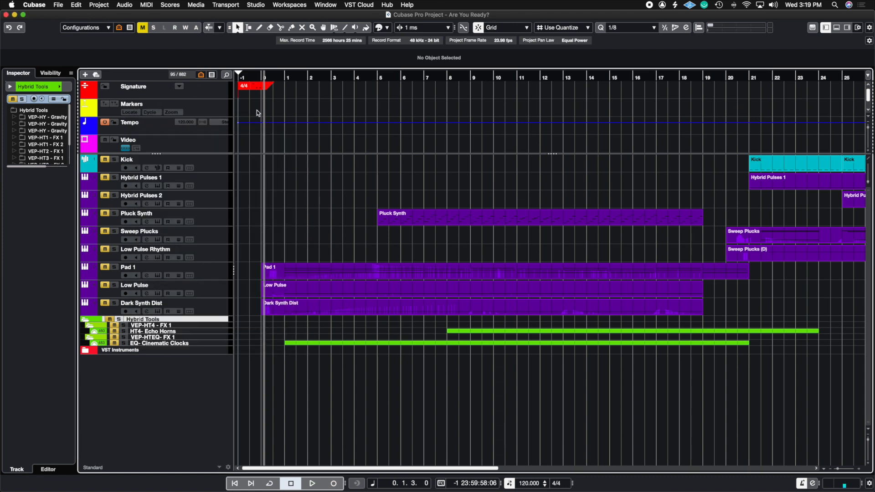
Accent the third click in the 4/4 signature's click pattern, then browse pattern presets
{"action": "left_click", "coordinate": [254, 86]}
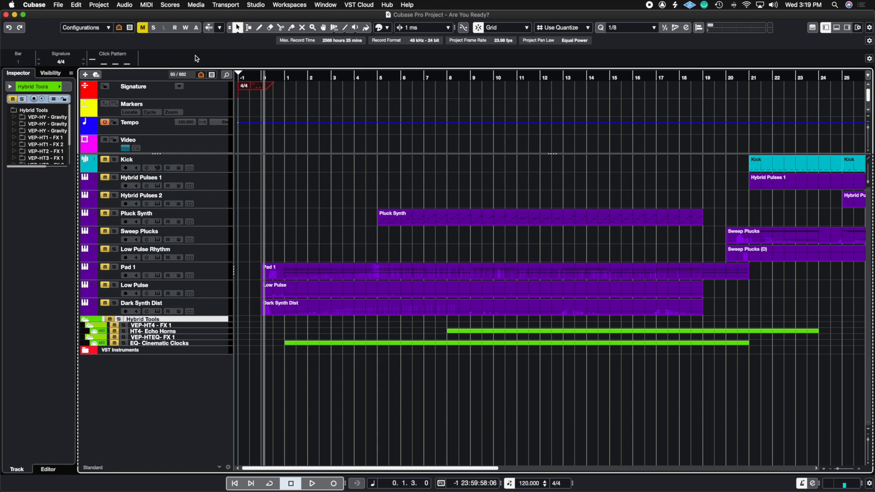
{"action": "mouse_move", "coordinate": [238, 91]}
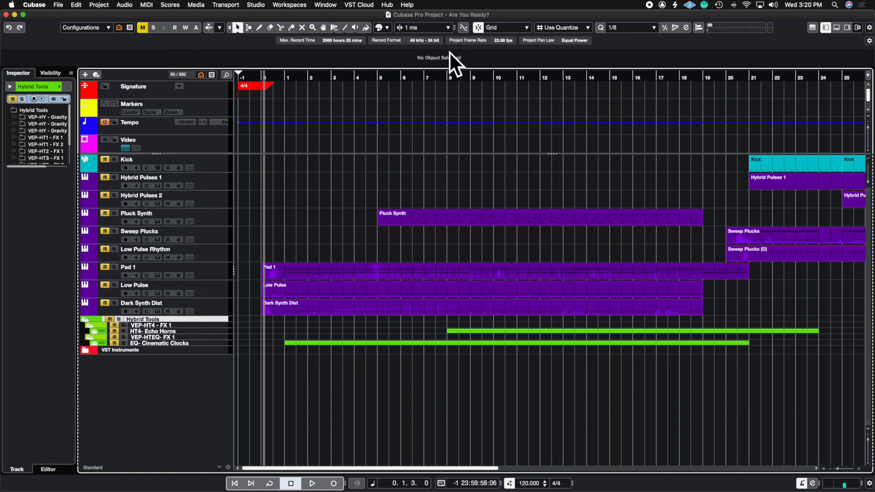
{"action": "left_click", "coordinate": [251, 87]}
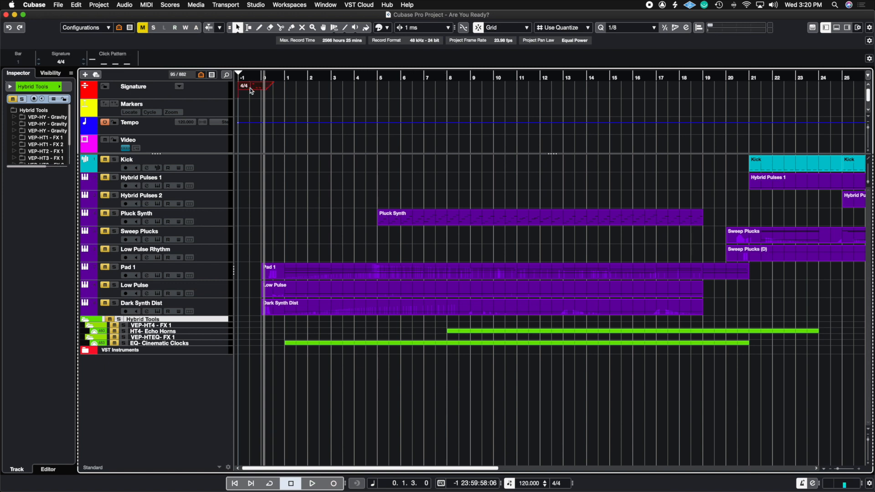
{"action": "mouse_move", "coordinate": [102, 64]}
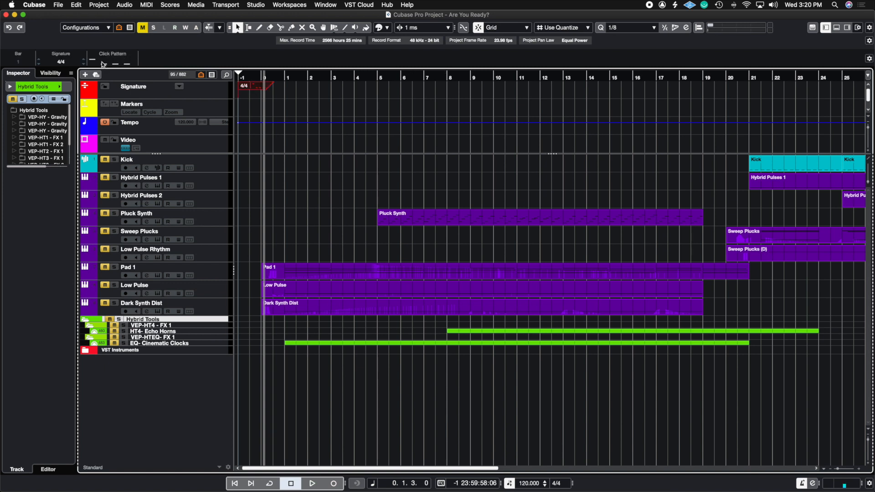
{"action": "left_click", "coordinate": [101, 63]}
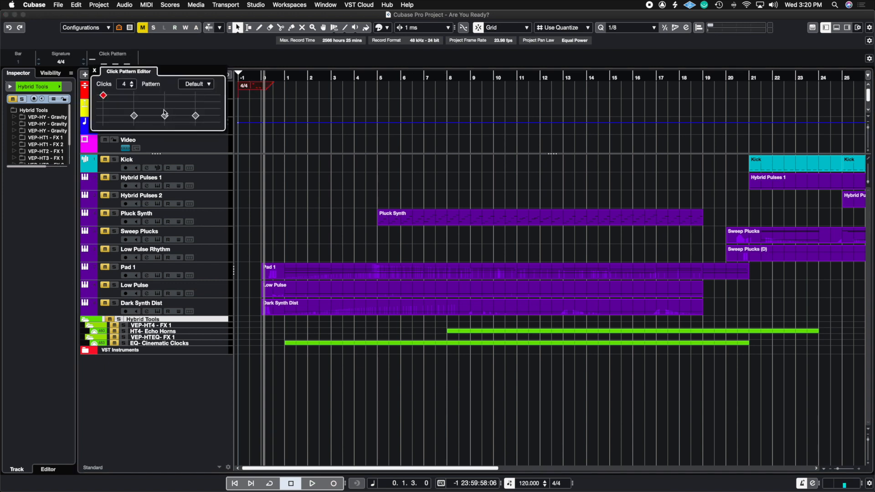
{"action": "left_click", "coordinate": [164, 116]}
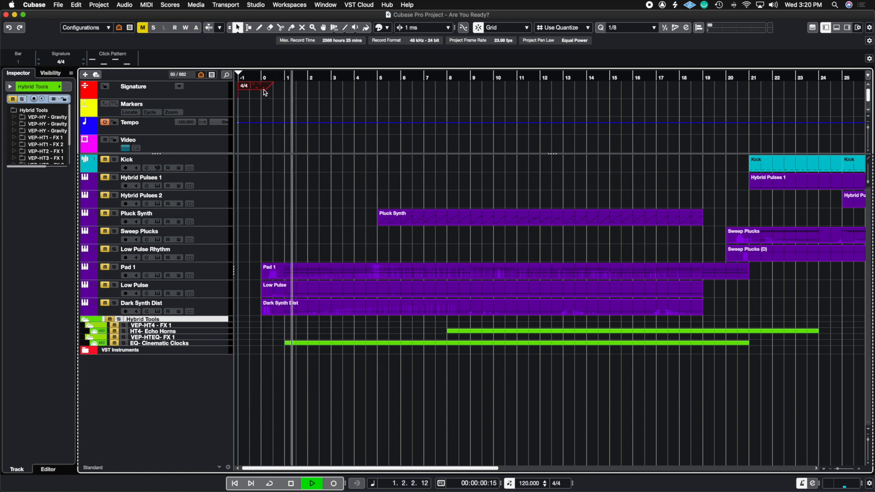
{"action": "left_click", "coordinate": [290, 483]}
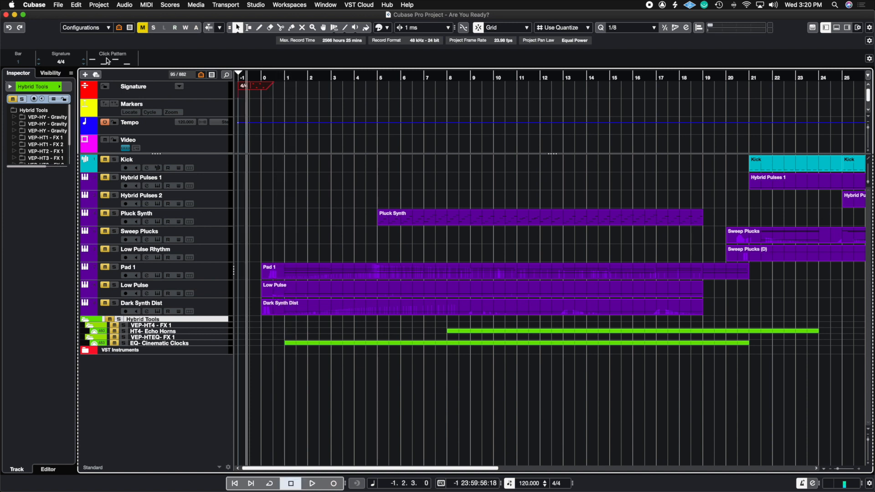
{"action": "left_click", "coordinate": [114, 60]}
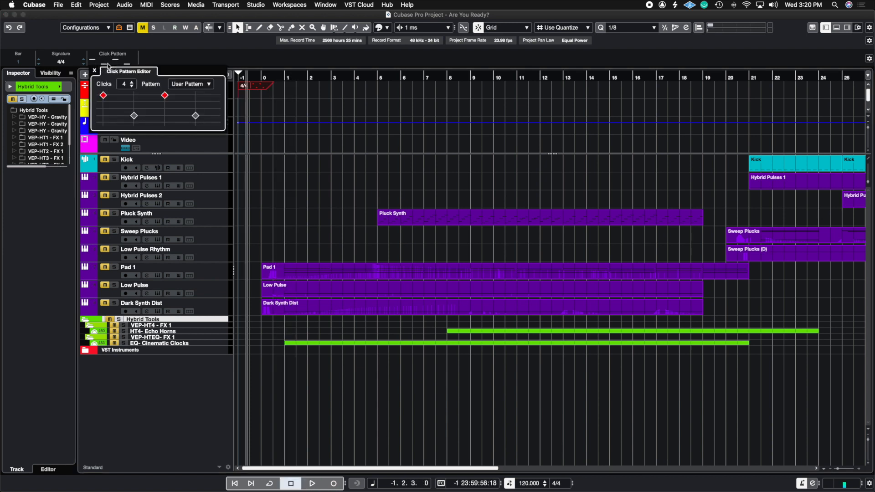
{"action": "mouse_move", "coordinate": [190, 87]}
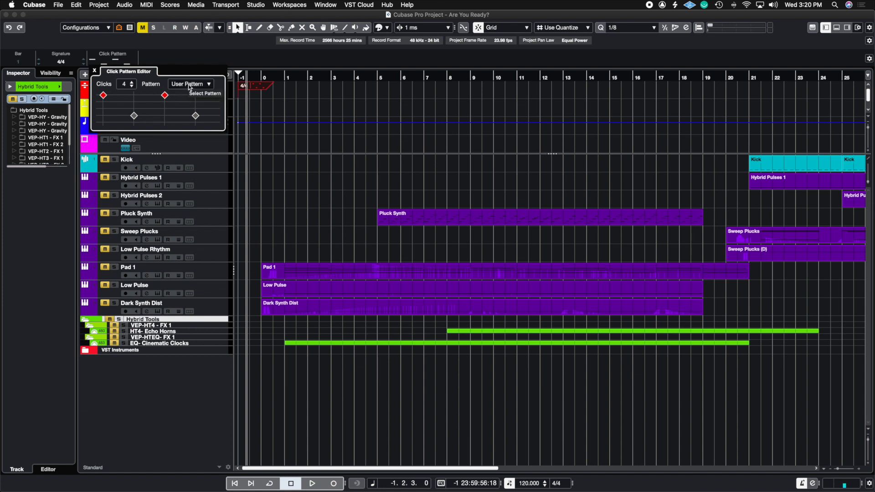
{"action": "left_click", "coordinate": [191, 84]}
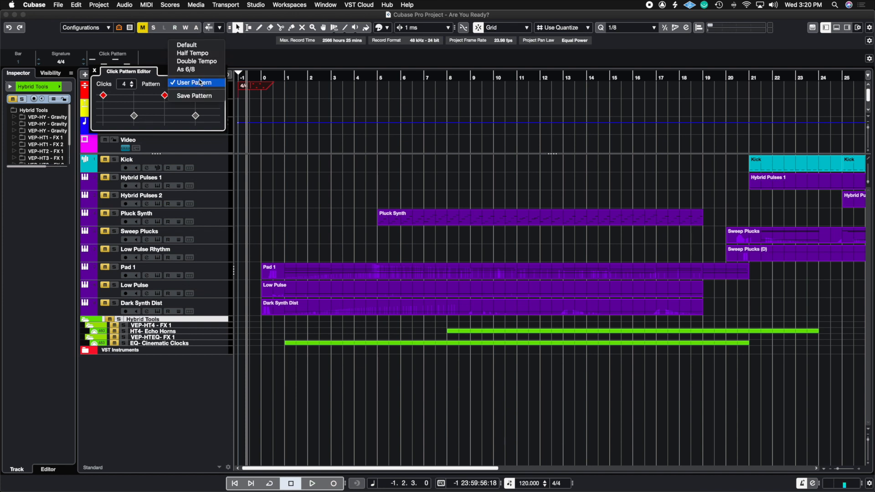
{"action": "mouse_move", "coordinate": [186, 69]}
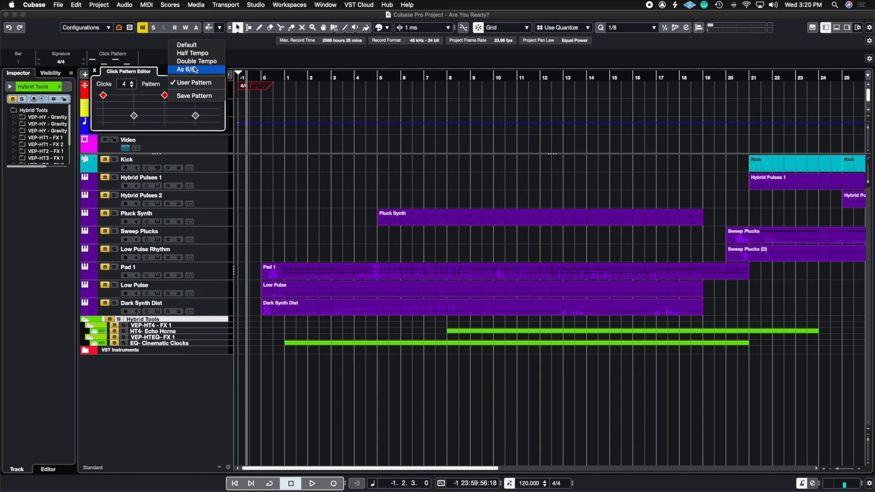
{"action": "mouse_move", "coordinate": [194, 95]}
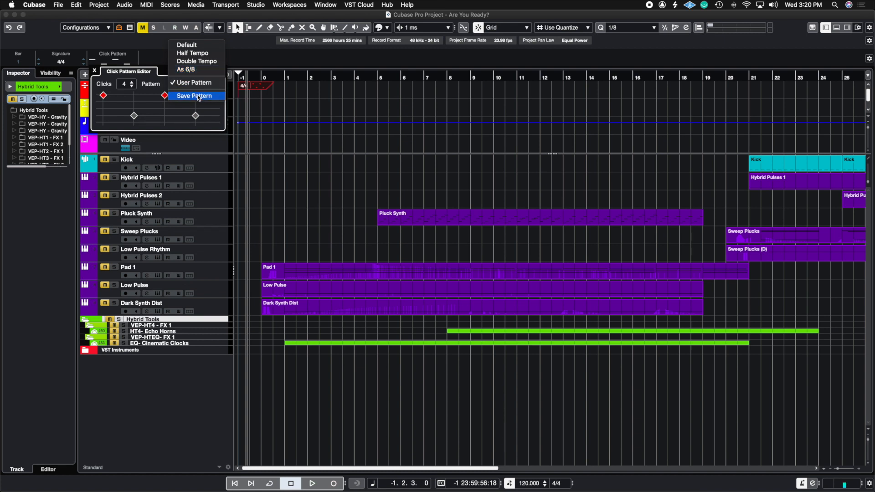
{"action": "mouse_move", "coordinate": [157, 86]}
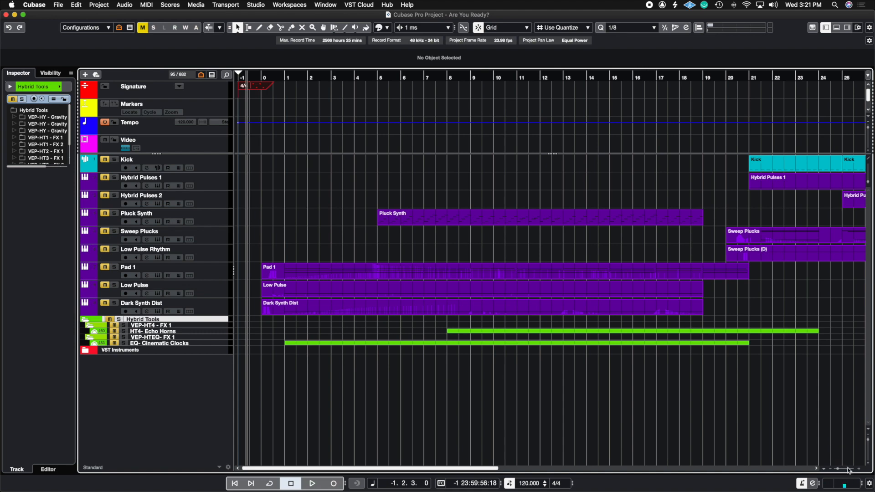
{"action": "mouse_move", "coordinate": [839, 470]}
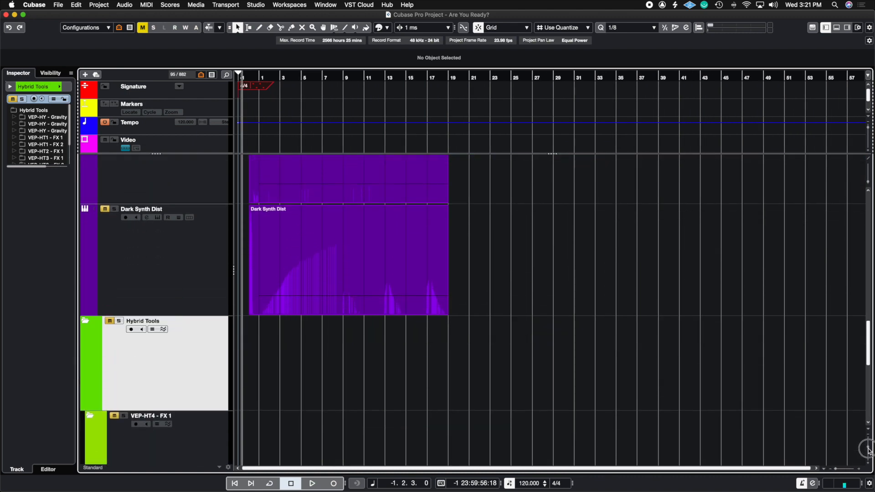
{"action": "scroll", "scroll_direction": "down", "scroll_amount": 3}
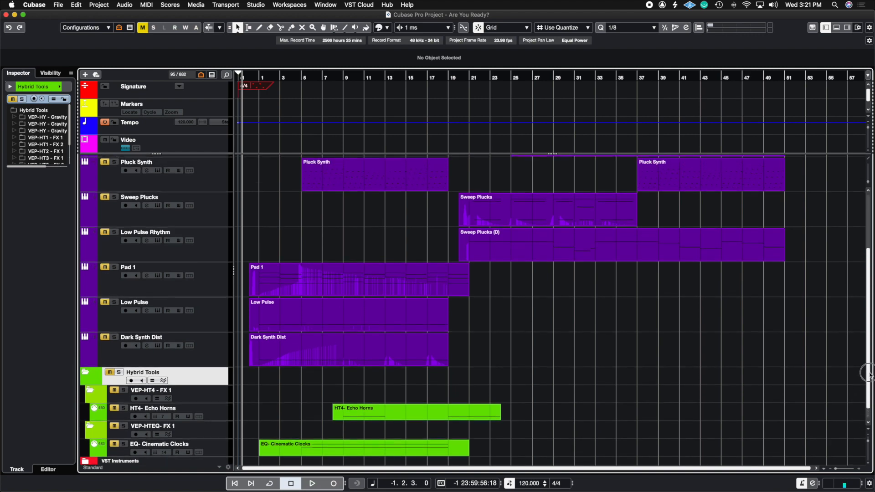
{"action": "scroll", "scroll_direction": "down", "scroll_amount": 3}
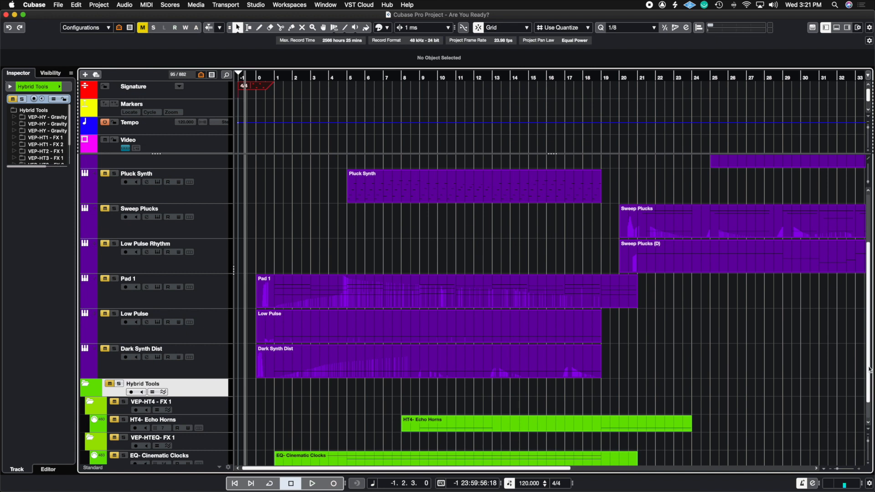
{"action": "mouse_move", "coordinate": [678, 348]}
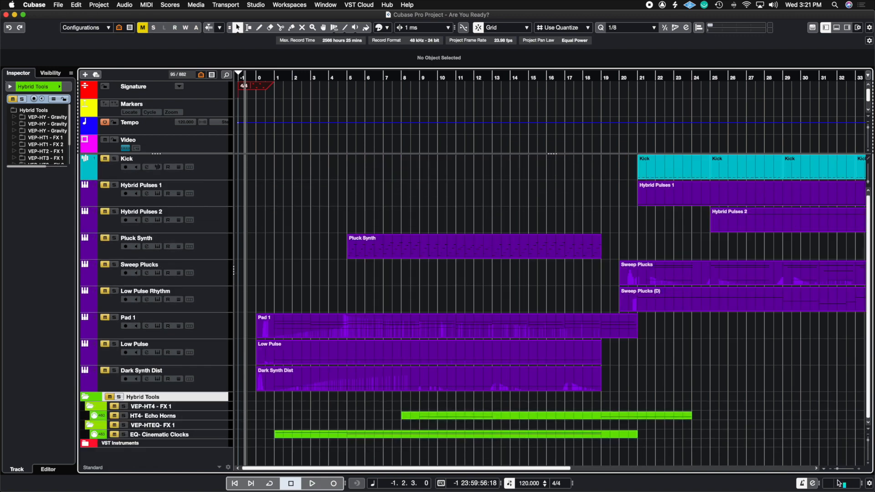
{"action": "scroll", "scroll_direction": "down", "scroll_amount": 3}
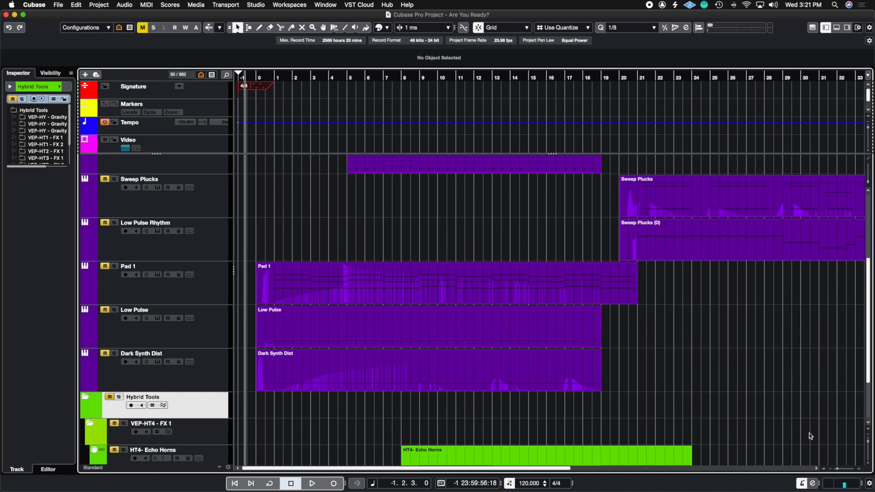
{"action": "scroll", "scroll_direction": "down", "scroll_amount": 3}
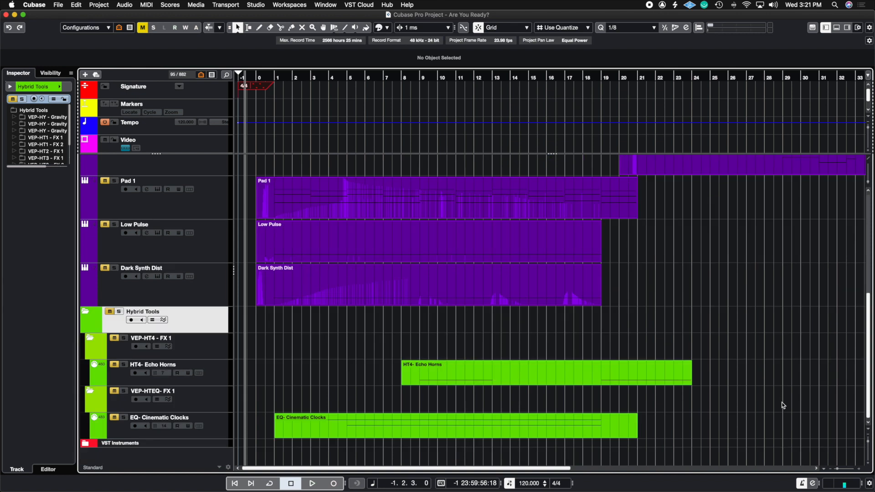
{"action": "mouse_move", "coordinate": [768, 336]}
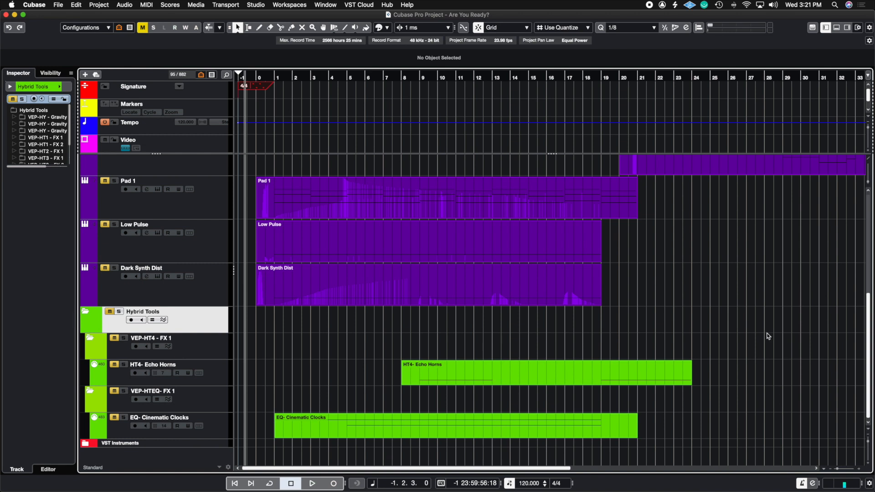
{"action": "mouse_move", "coordinate": [766, 336]}
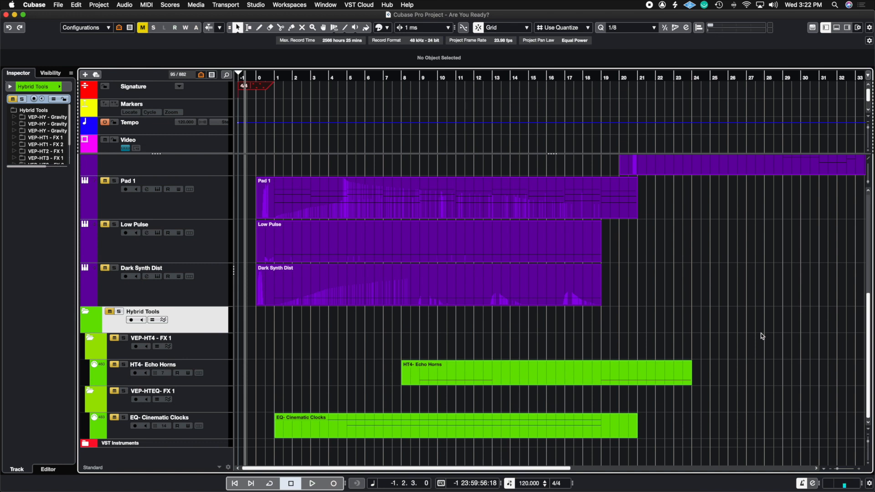
{"action": "mouse_move", "coordinate": [733, 265]}
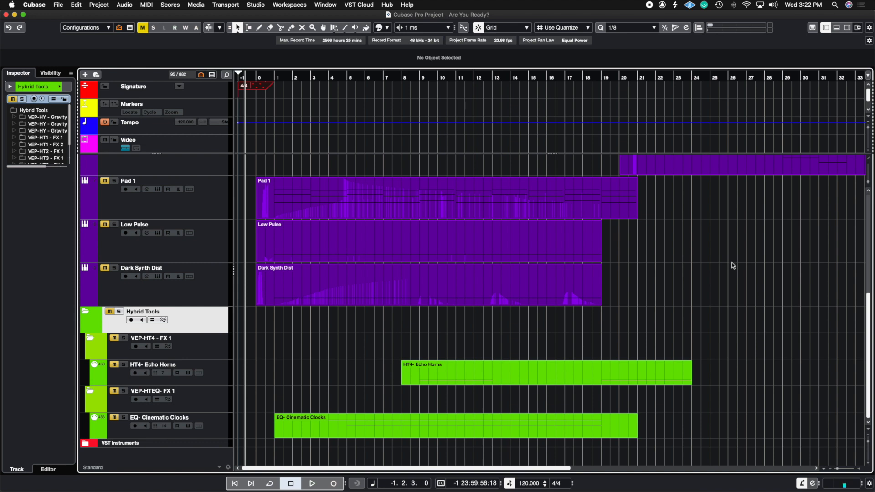
Render the selected Pad 1 event in place with current settings
{"action": "left_click", "coordinate": [424, 285]}
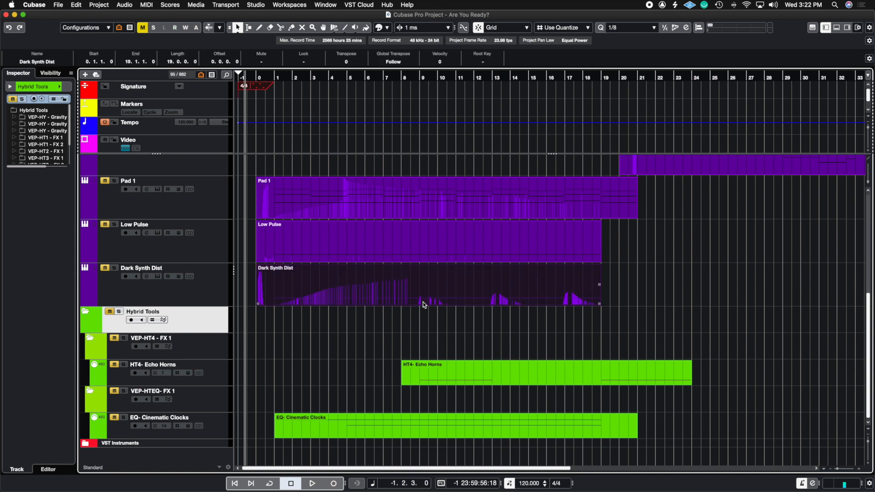
{"action": "mouse_move", "coordinate": [437, 296]}
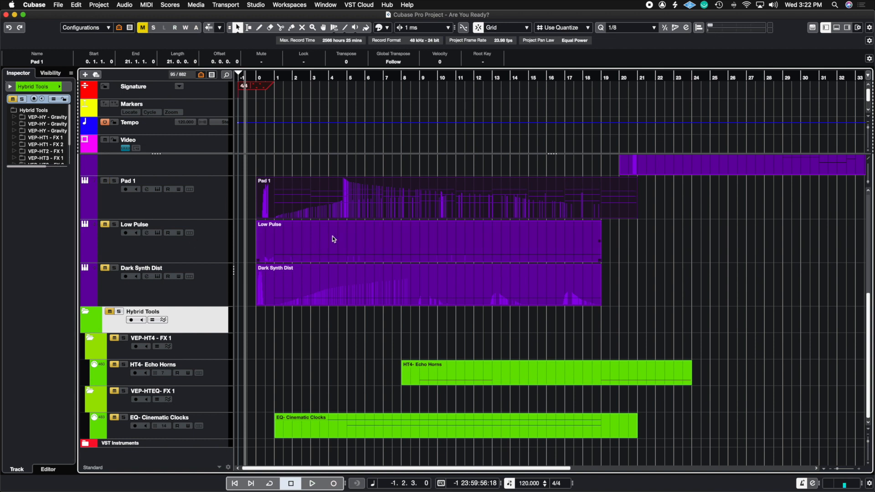
{"action": "left_click", "coordinate": [75, 4]}
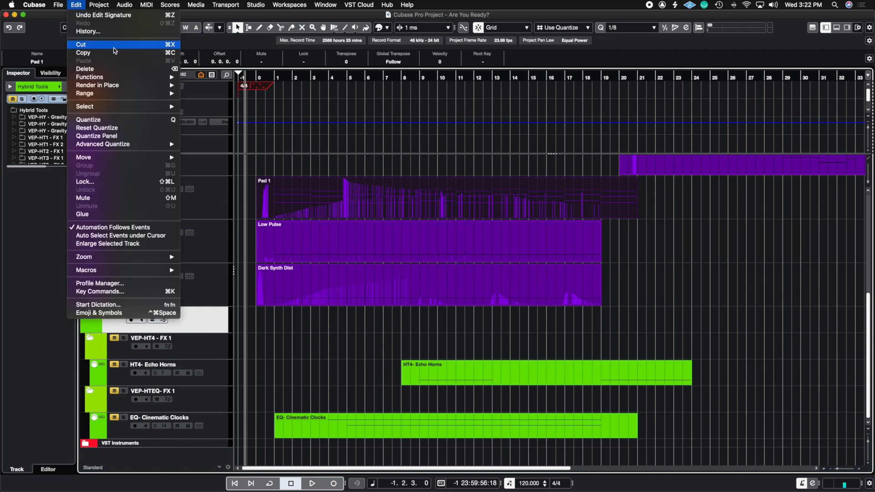
{"action": "mouse_move", "coordinate": [97, 85]}
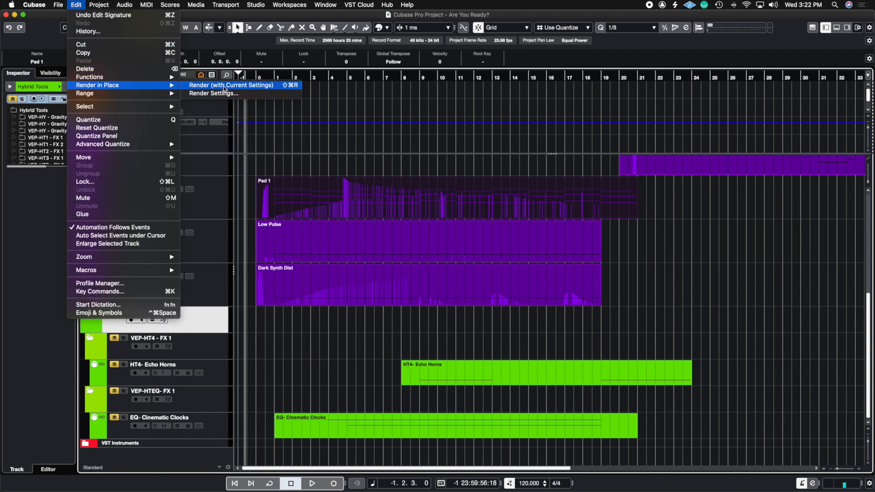
{"action": "left_click", "coordinate": [231, 85]}
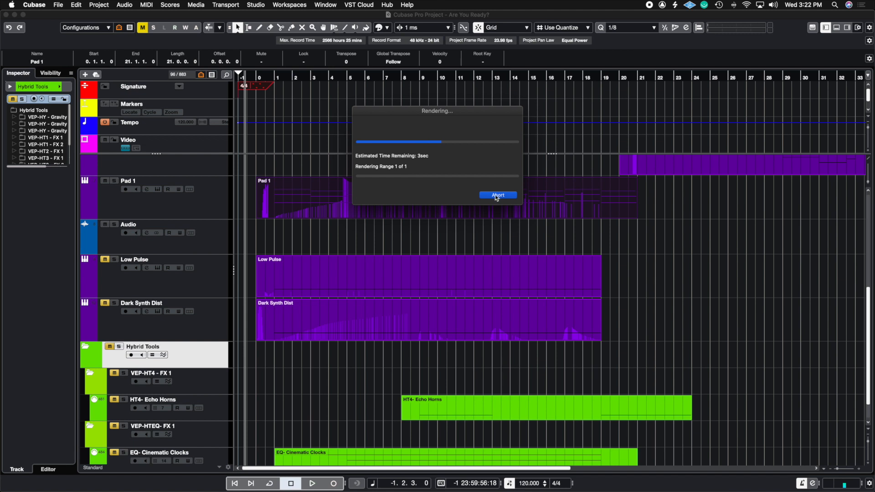
{"action": "mouse_move", "coordinate": [576, 237]}
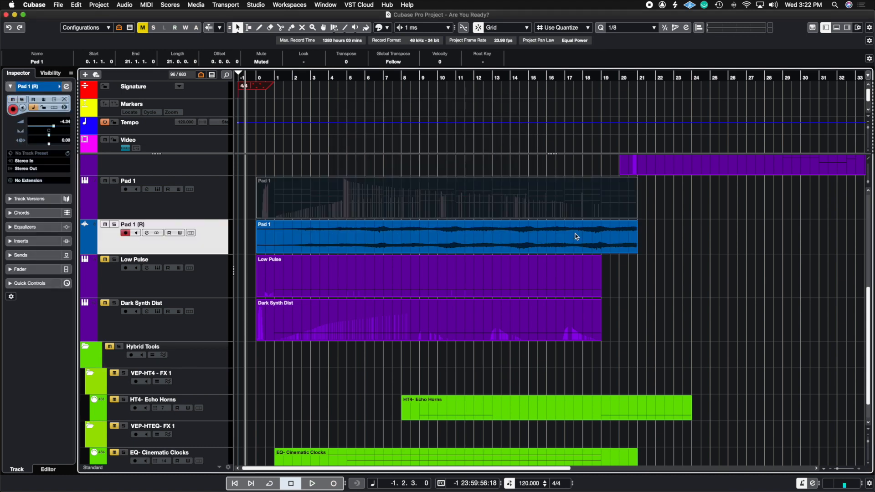
{"action": "mouse_move", "coordinate": [295, 245]}
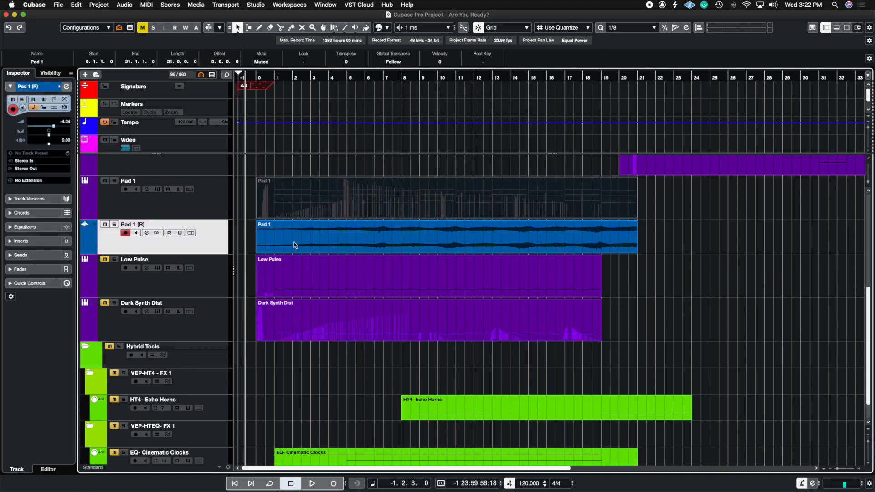
{"action": "mouse_move", "coordinate": [288, 247]}
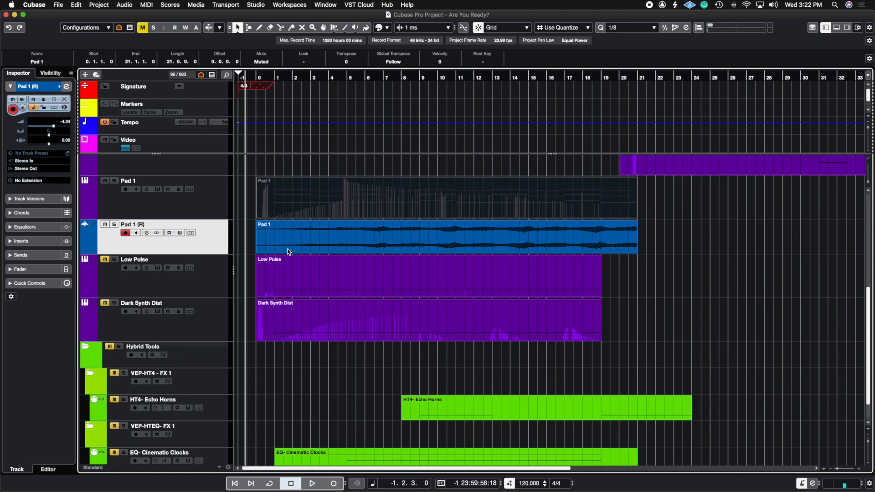
{"action": "mouse_move", "coordinate": [421, 260]}
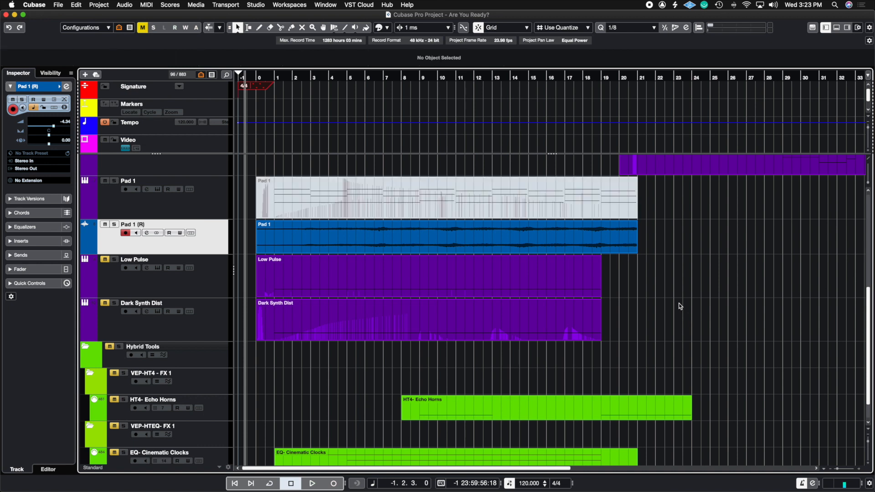
{"action": "mouse_move", "coordinate": [103, 9]}
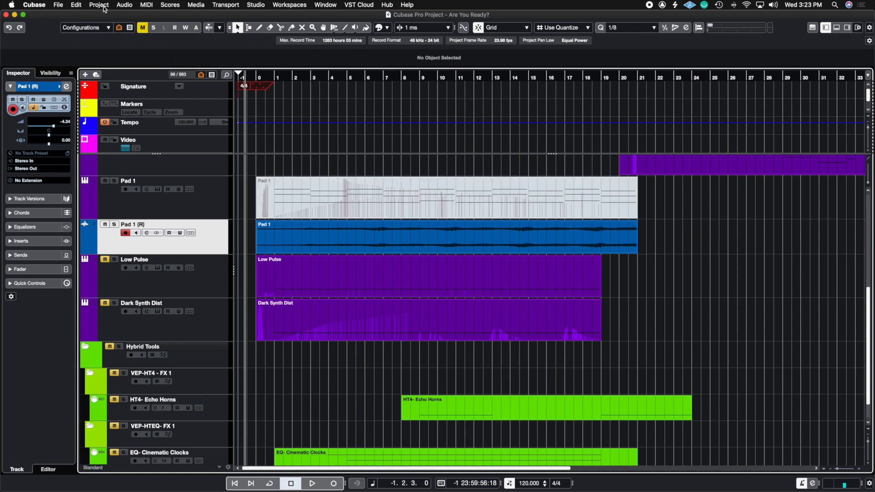
Open Key Commands from the Edit menu and scroll through the Zoom shortcuts
{"action": "left_click", "coordinate": [75, 4]}
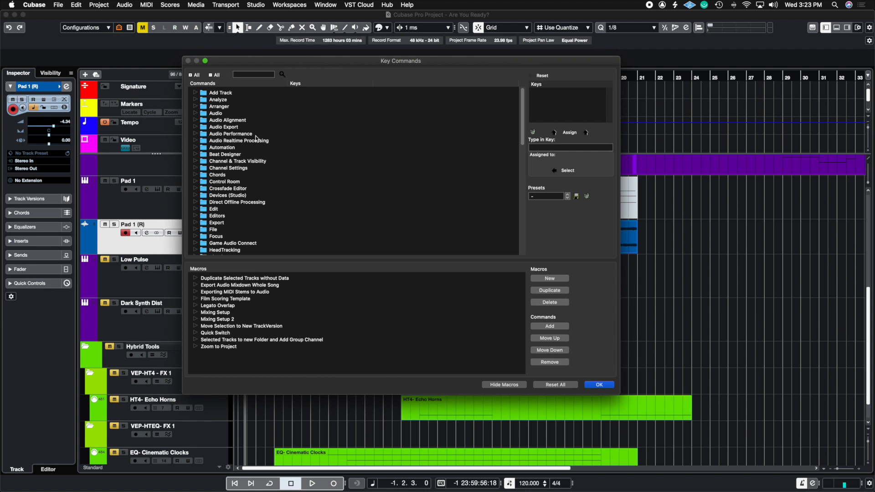
{"action": "scroll", "scroll_direction": "down", "scroll_amount": 3}
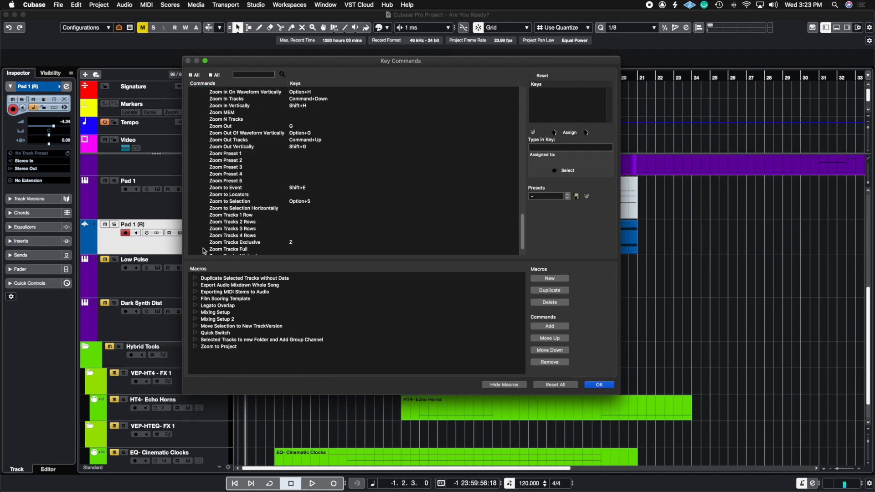
{"action": "mouse_move", "coordinate": [237, 156]}
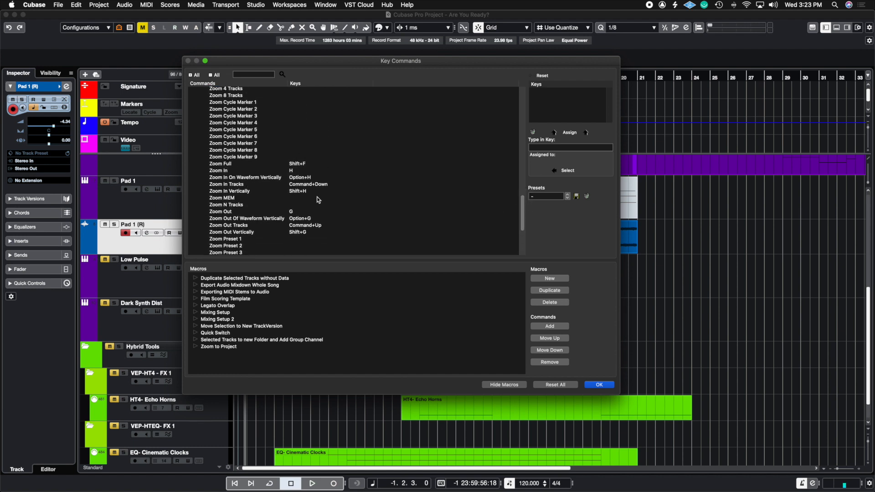
{"action": "mouse_move", "coordinate": [442, 236]}
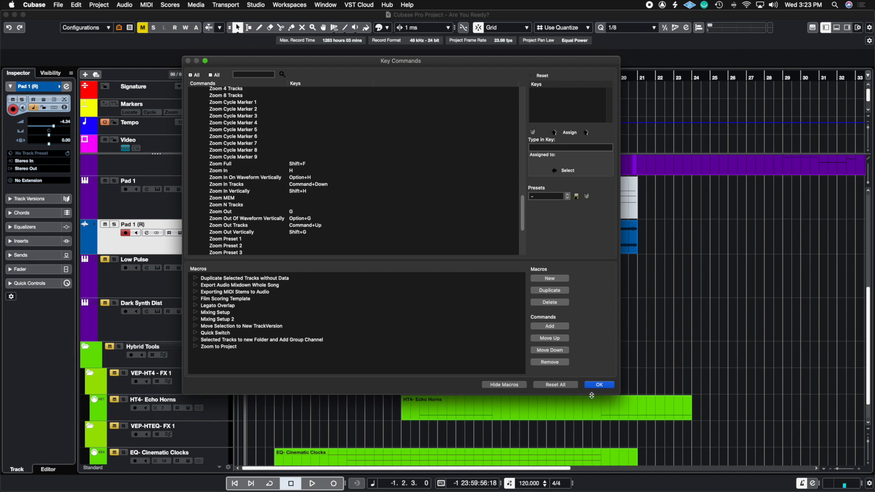
Close Key Commands with OK, then briefly play the project from bar 1 and stop
{"action": "left_click", "coordinate": [598, 384]}
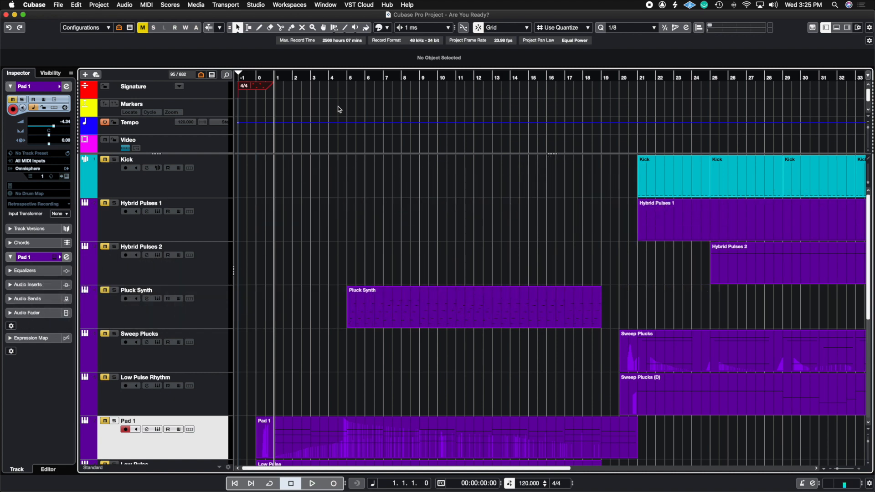
{"action": "mouse_move", "coordinate": [305, 111]}
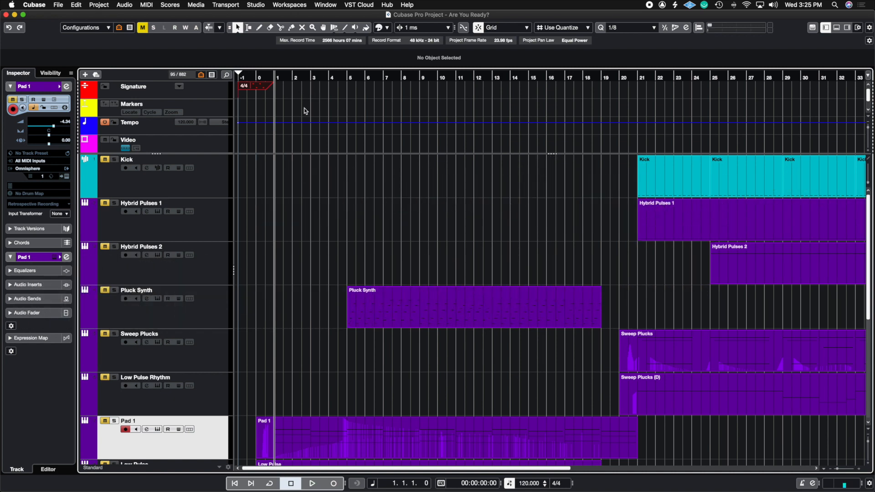
{"action": "mouse_move", "coordinate": [290, 88]}
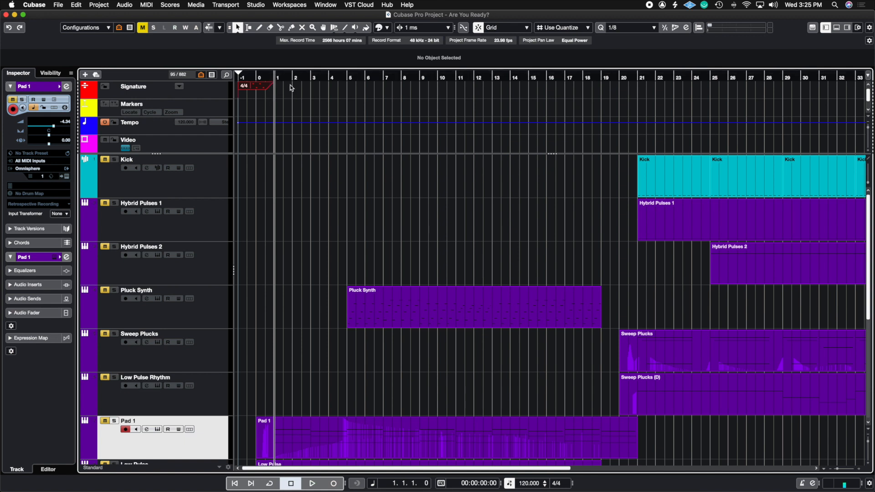
{"action": "mouse_move", "coordinate": [329, 92]}
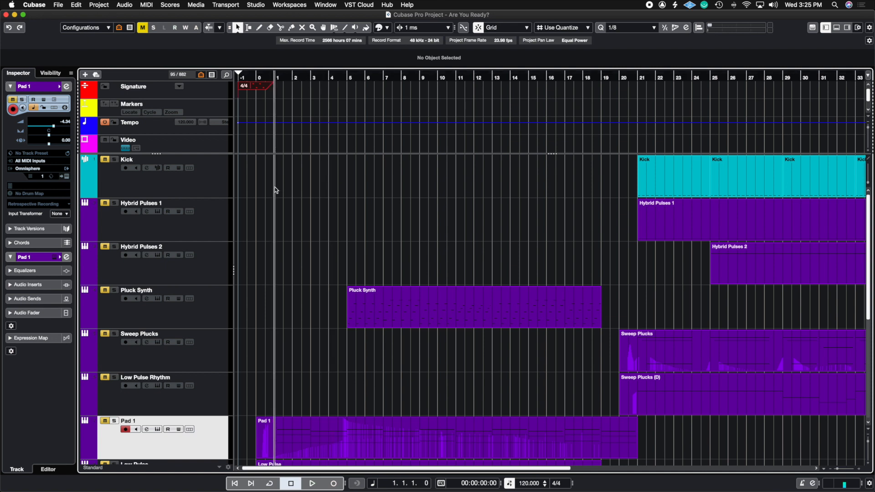
{"action": "mouse_move", "coordinate": [281, 75]}
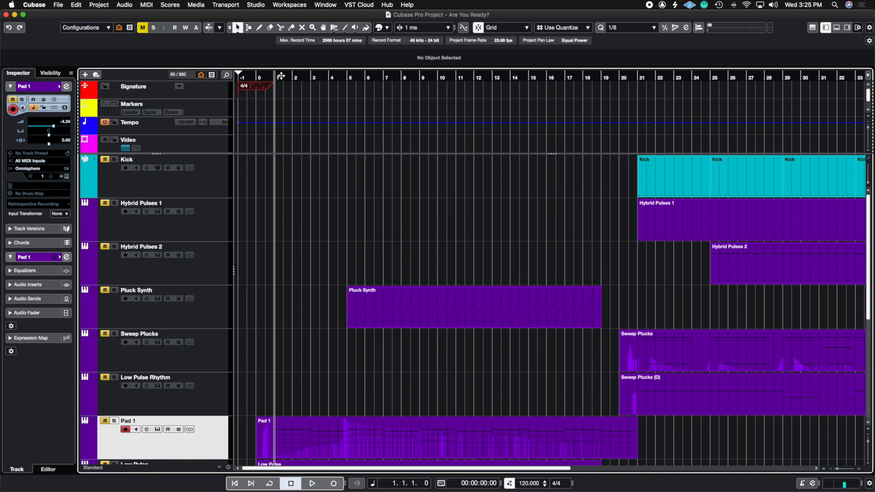
{"action": "mouse_move", "coordinate": [332, 81]}
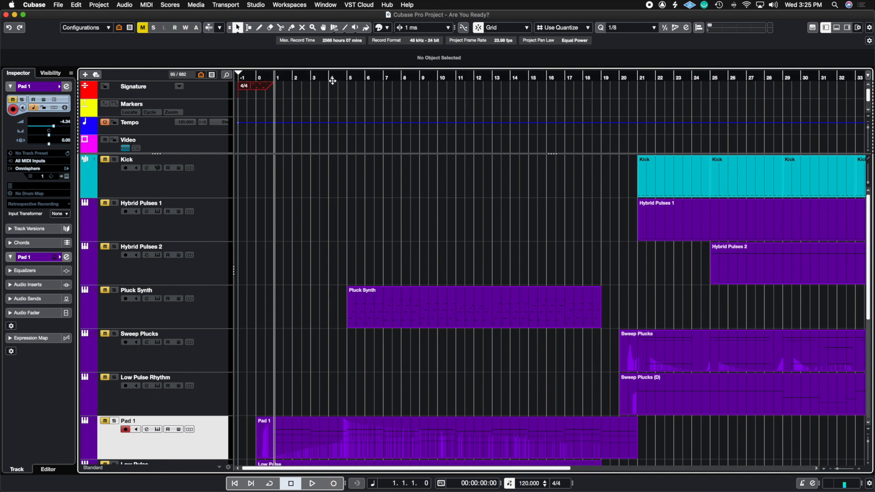
{"action": "mouse_move", "coordinate": [283, 107]}
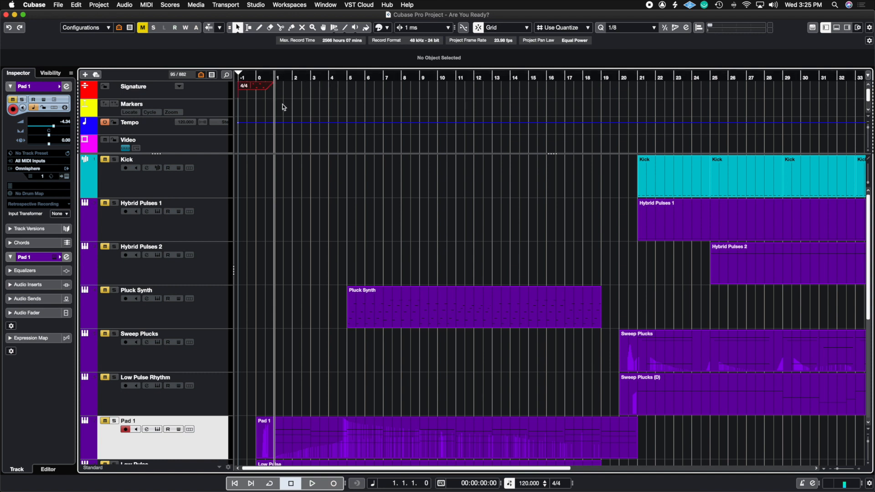
{"action": "left_click", "coordinate": [311, 483]}
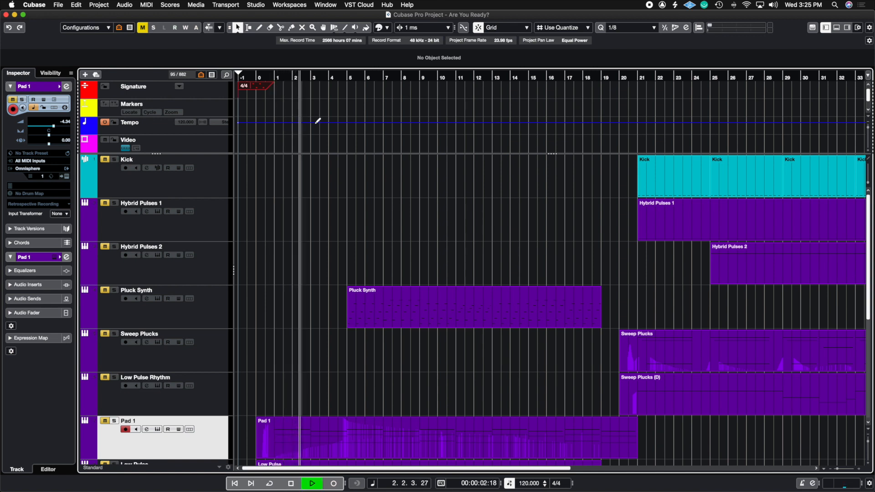
{"action": "left_click", "coordinate": [290, 483]}
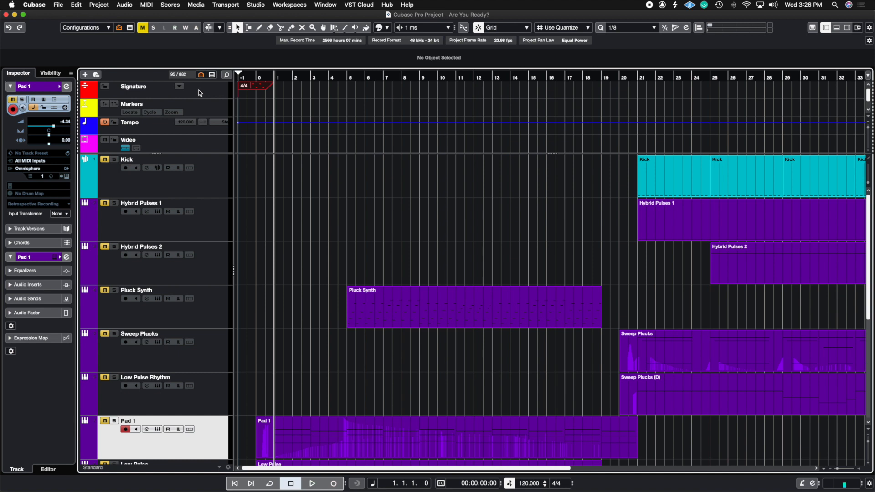
{"action": "mouse_move", "coordinate": [252, 88]}
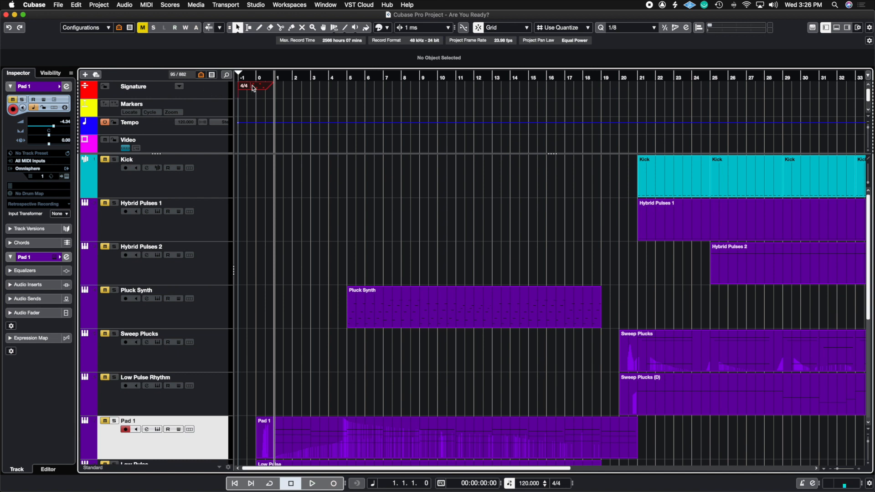
{"action": "mouse_move", "coordinate": [56, 9]}
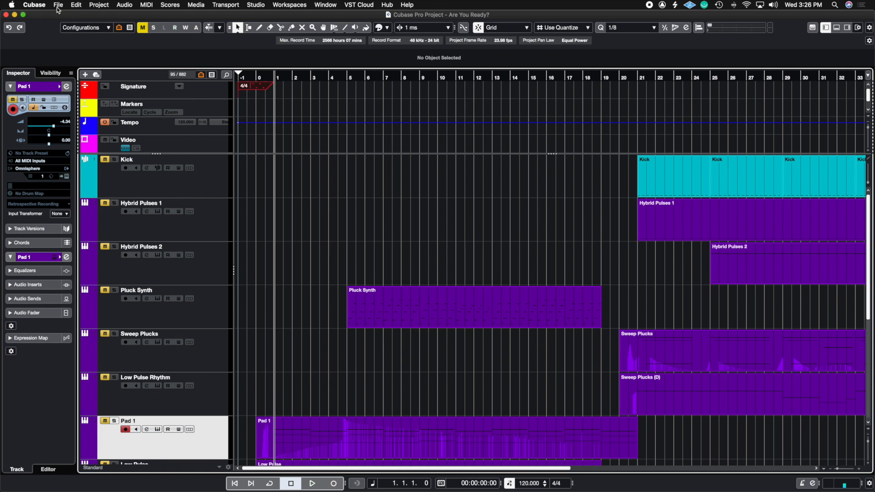
Uncheck 'Return to Start Position on Stop' in Transport preferences and confirm with OK
{"action": "left_click", "coordinate": [34, 5]}
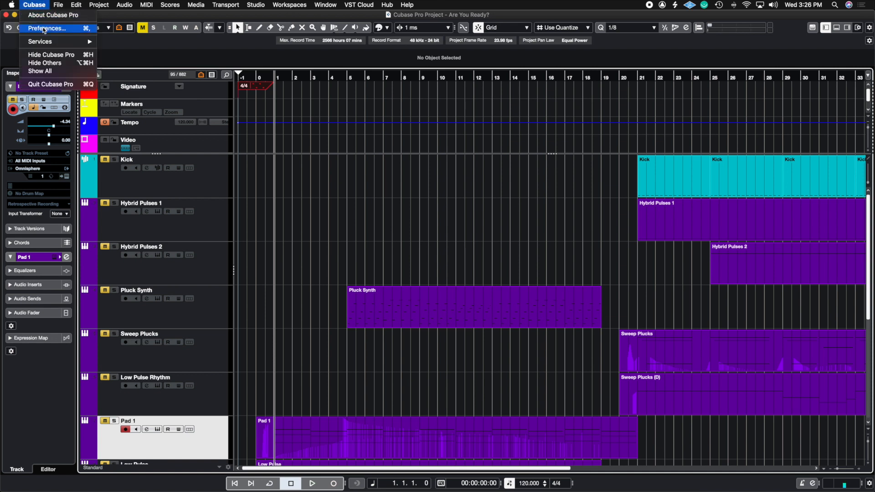
{"action": "left_click", "coordinate": [47, 28]}
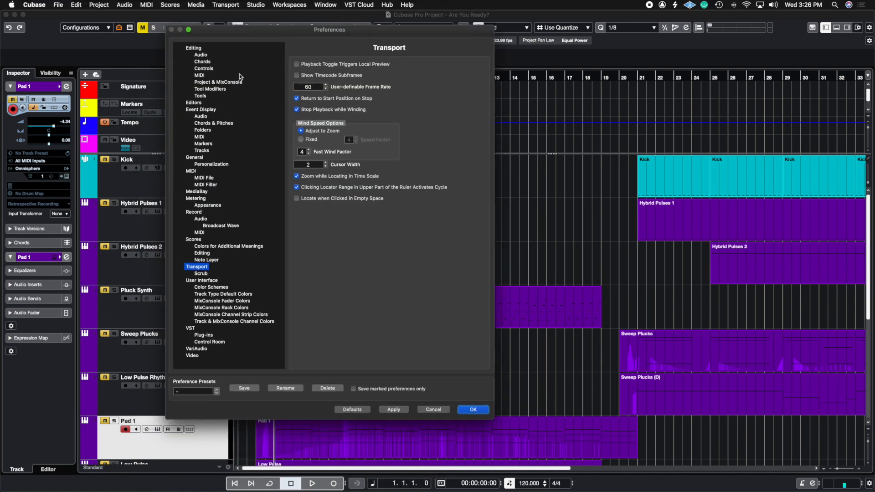
{"action": "left_click", "coordinate": [194, 48]}
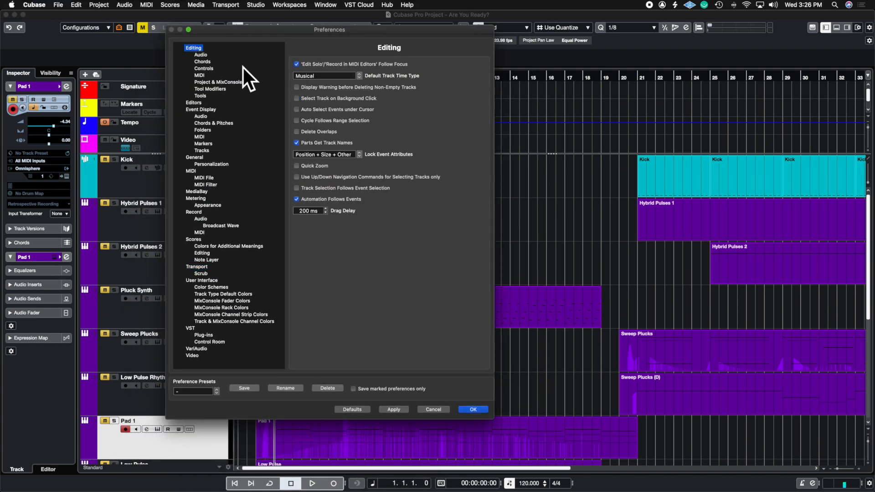
{"action": "left_click", "coordinate": [196, 266]}
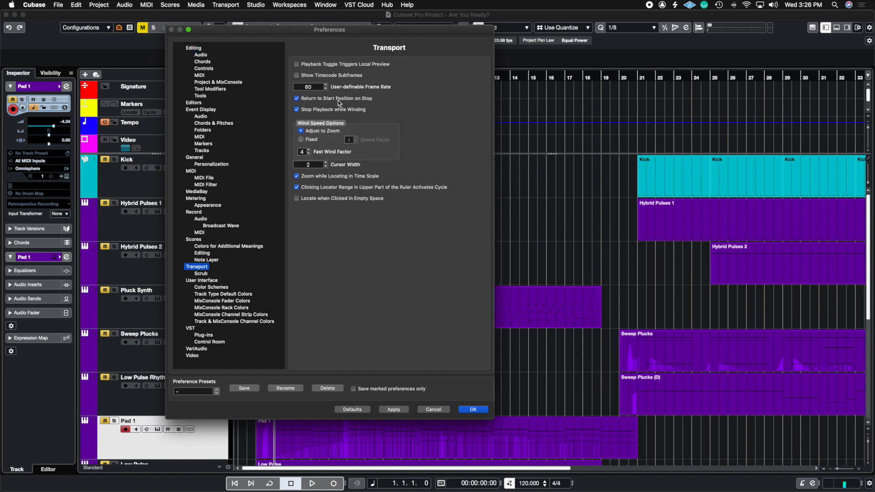
{"action": "mouse_move", "coordinate": [324, 104]}
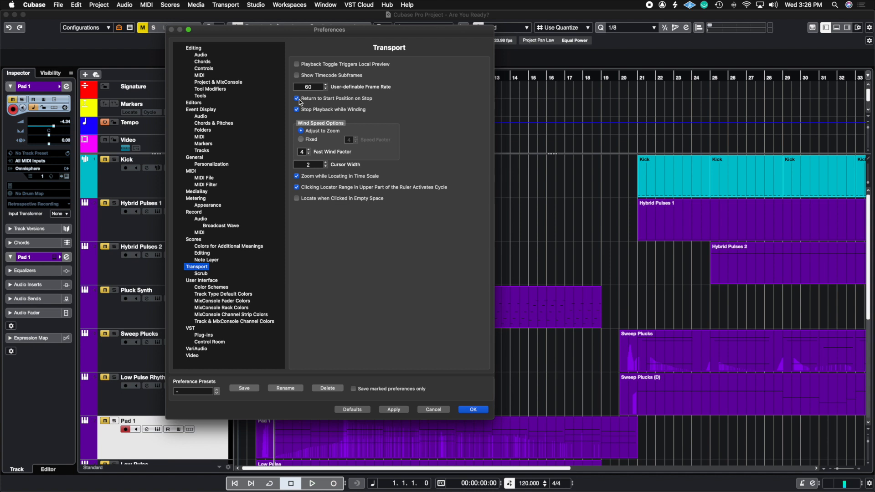
{"action": "left_click", "coordinate": [297, 98]}
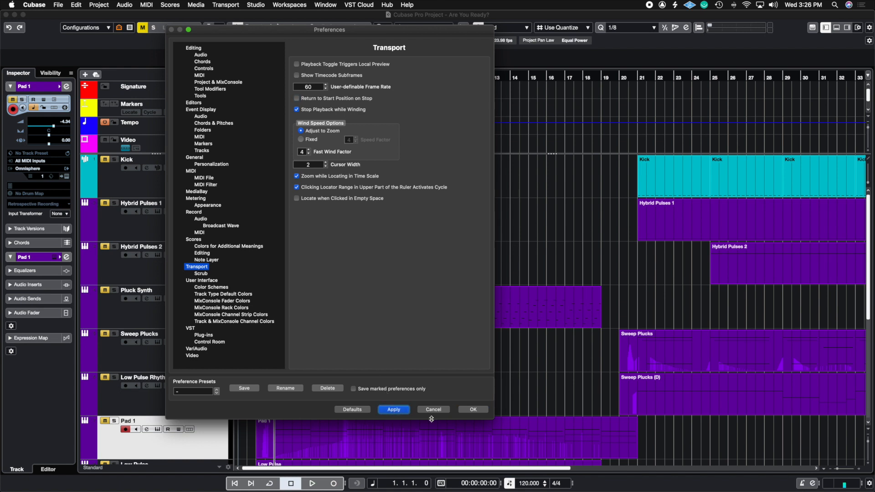
{"action": "left_click", "coordinate": [472, 409]}
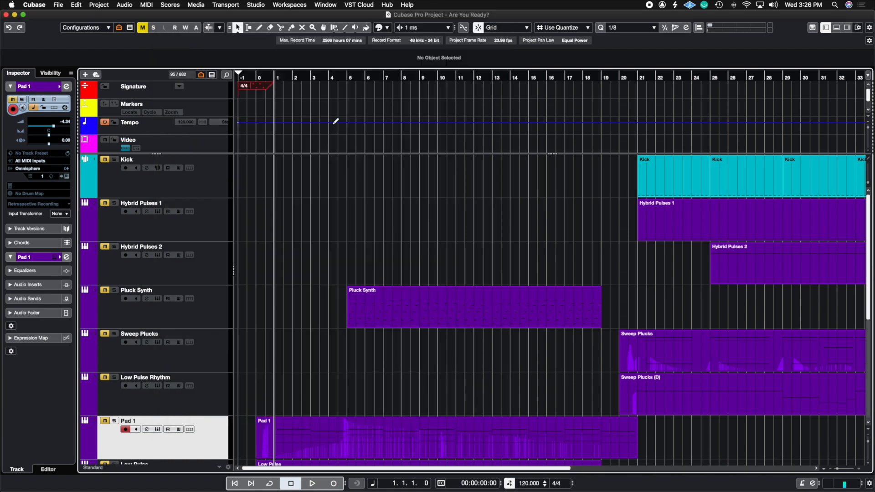
{"action": "left_click", "coordinate": [311, 483]}
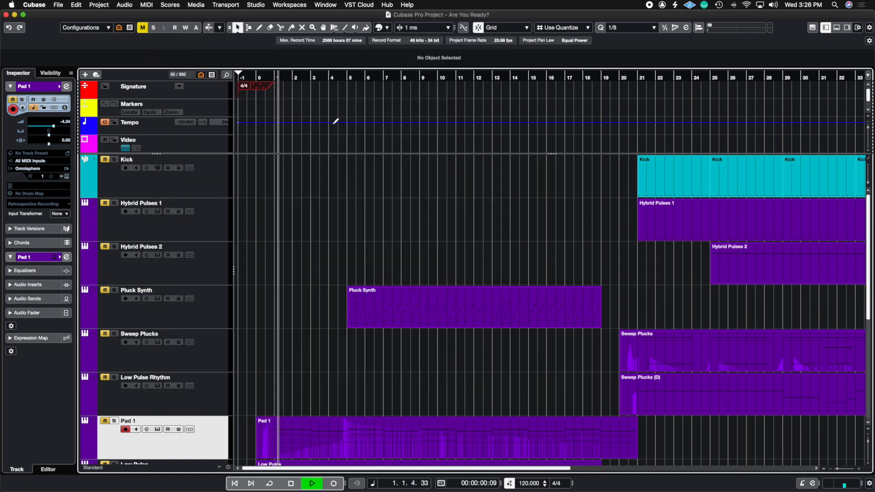
{"action": "left_click", "coordinate": [291, 483]}
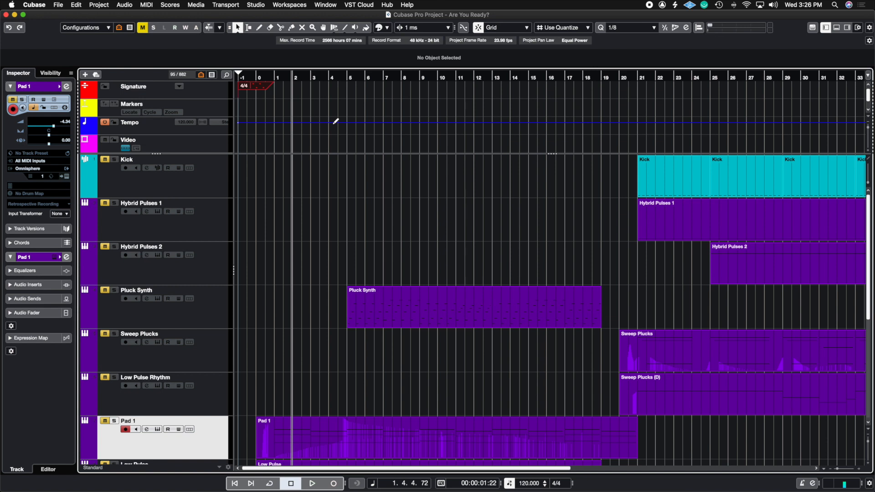
{"action": "left_click", "coordinate": [274, 76]}
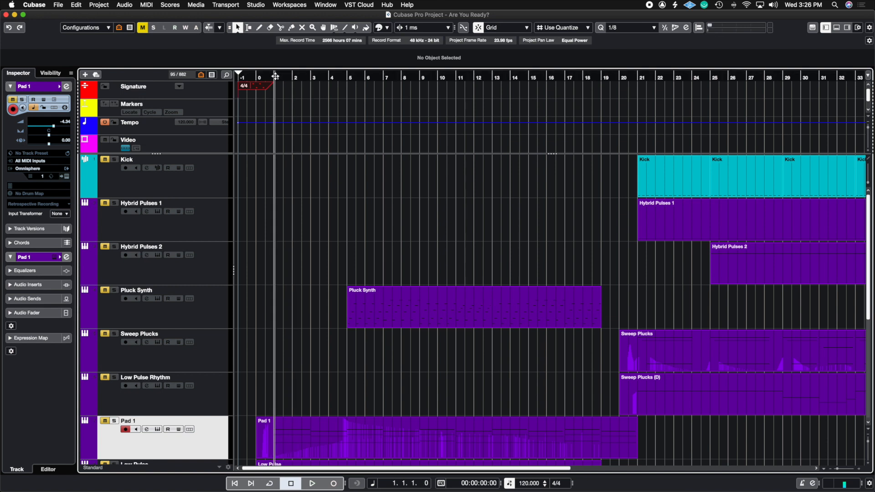
{"action": "mouse_move", "coordinate": [57, 10]}
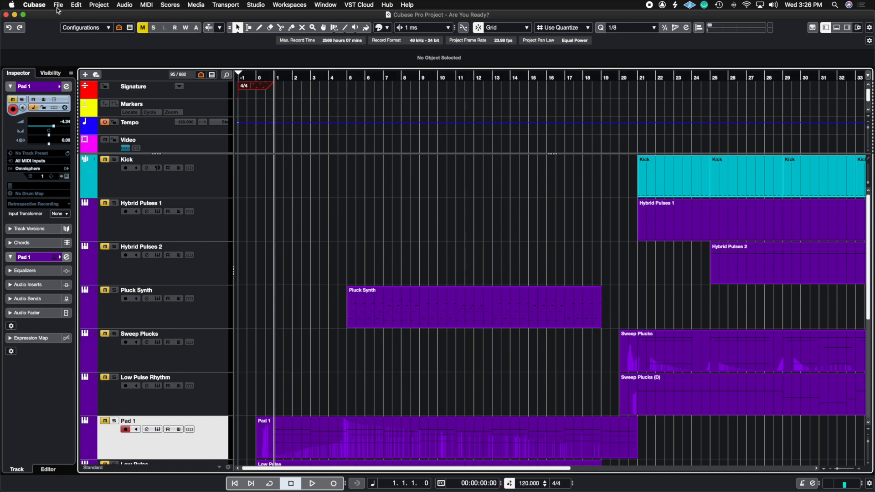
Re-check 'Return to Start Position on Stop' in Transport preferences and close Preferences
{"action": "left_click", "coordinate": [34, 5]}
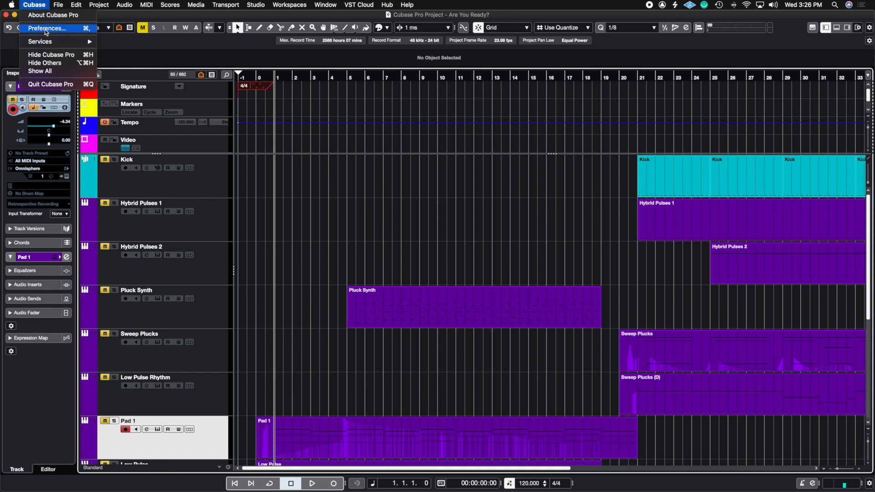
{"action": "left_click", "coordinate": [44, 29]}
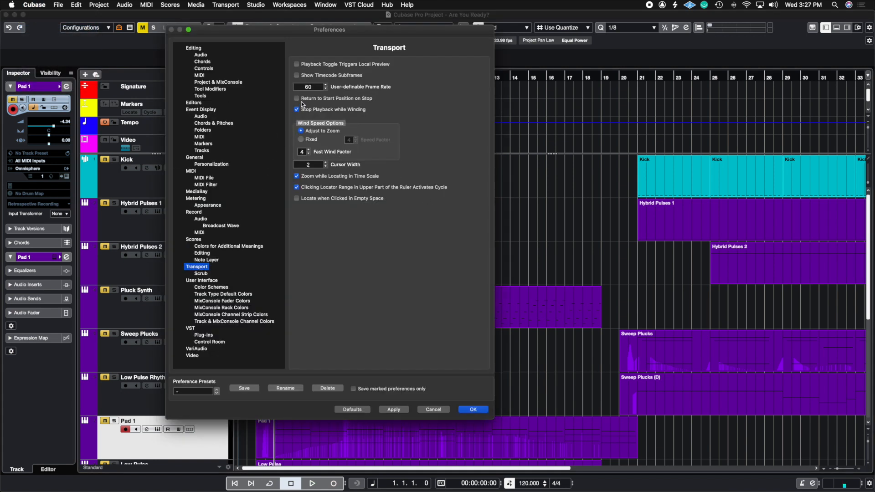
{"action": "left_click", "coordinate": [296, 98]}
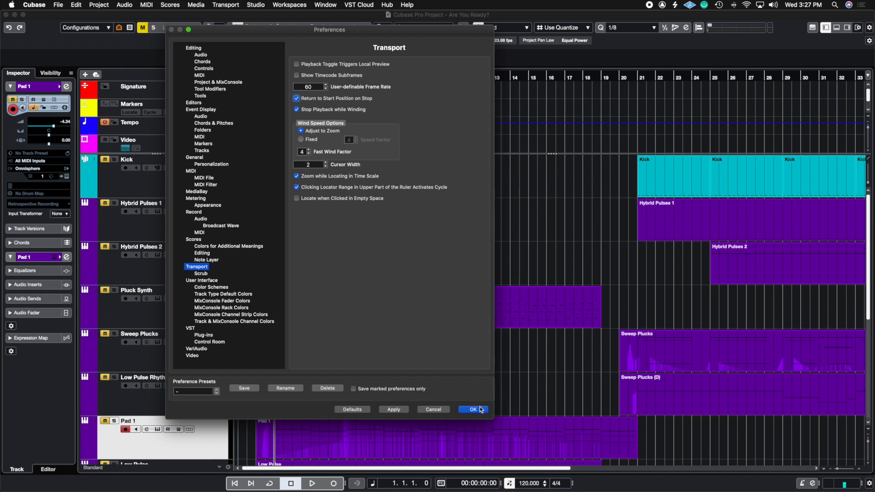
{"action": "mouse_move", "coordinate": [432, 409]}
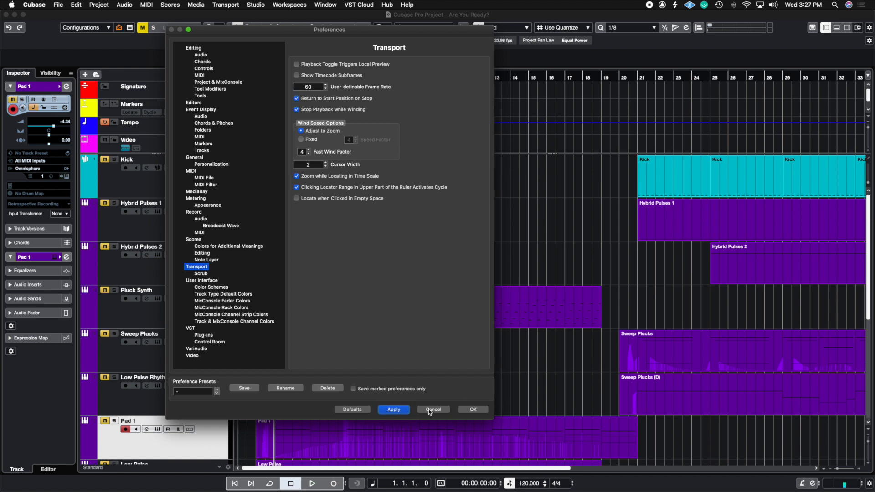
{"action": "left_click", "coordinate": [433, 409]}
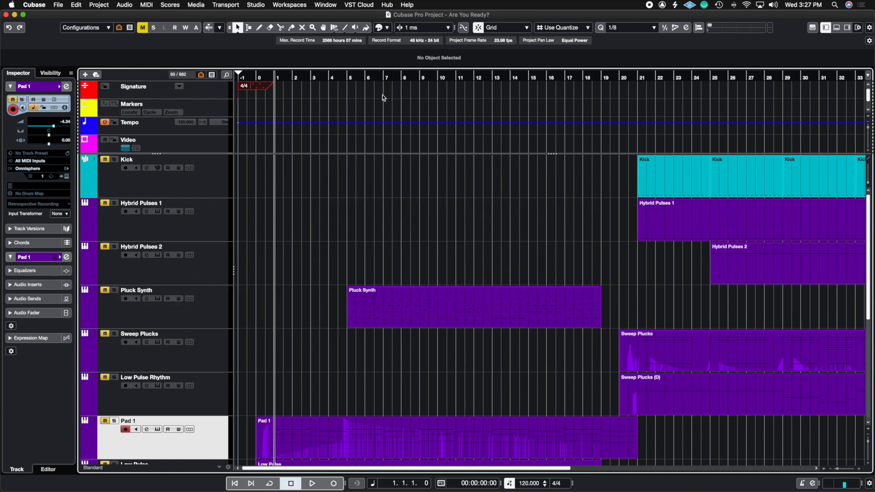
{"action": "left_click", "coordinate": [382, 28]}
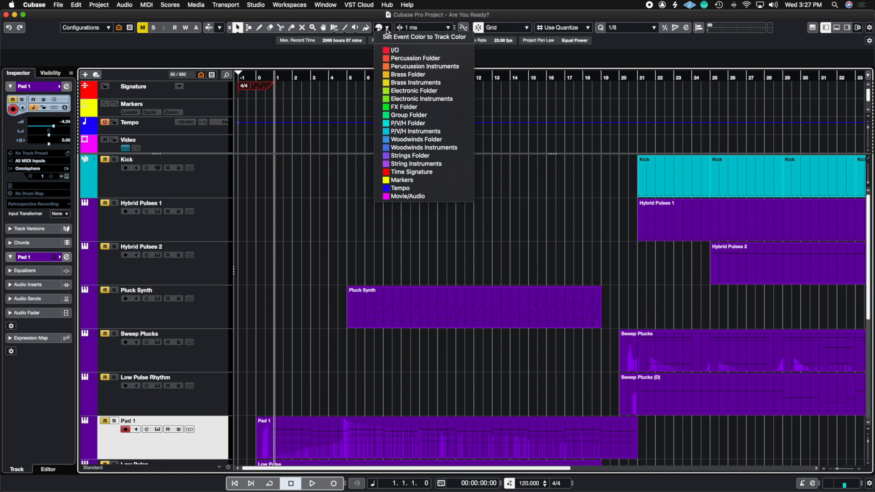
{"action": "mouse_move", "coordinate": [410, 75]}
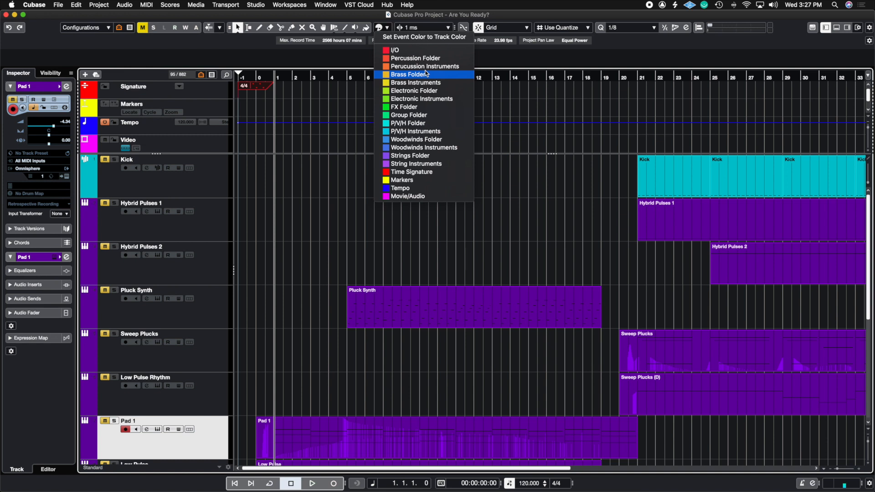
{"action": "mouse_move", "coordinate": [441, 107]}
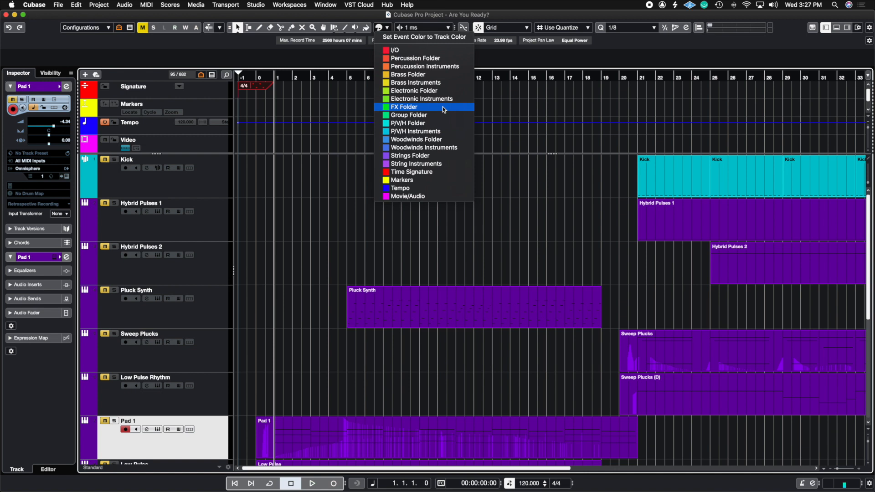
{"action": "mouse_move", "coordinate": [427, 90]}
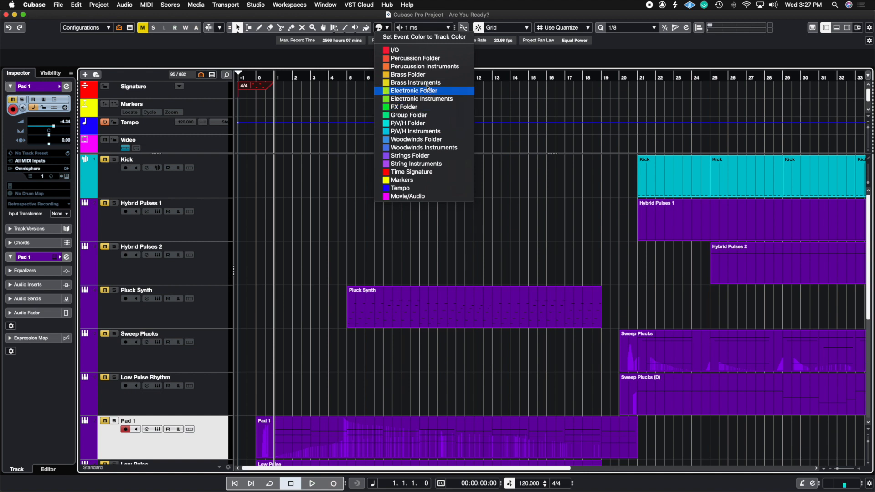
{"action": "mouse_move", "coordinate": [424, 67]}
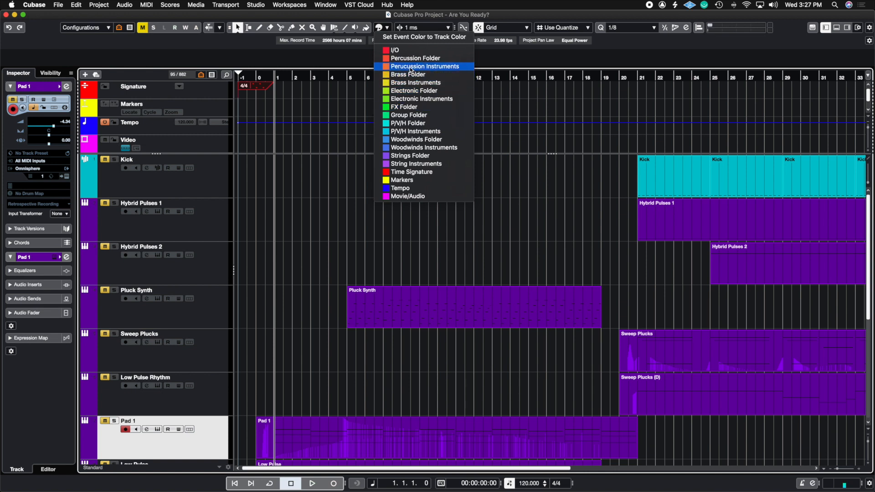
{"action": "mouse_move", "coordinate": [410, 155]}
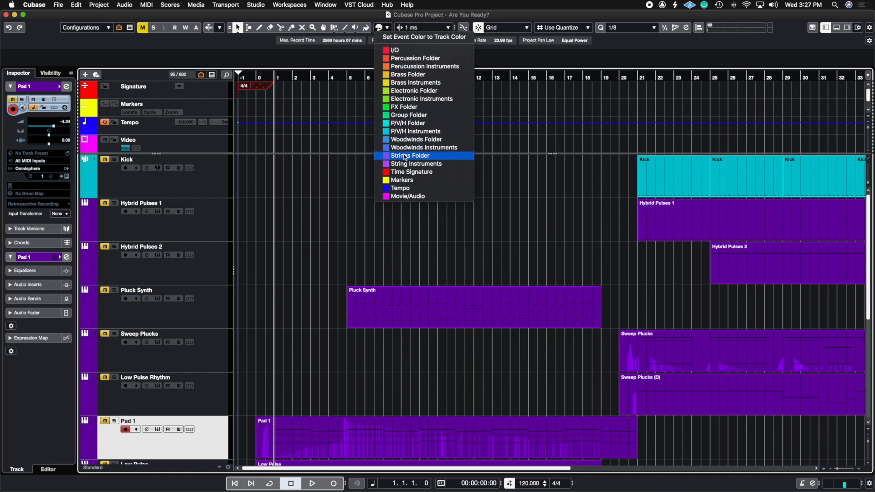
{"action": "mouse_move", "coordinate": [415, 139]}
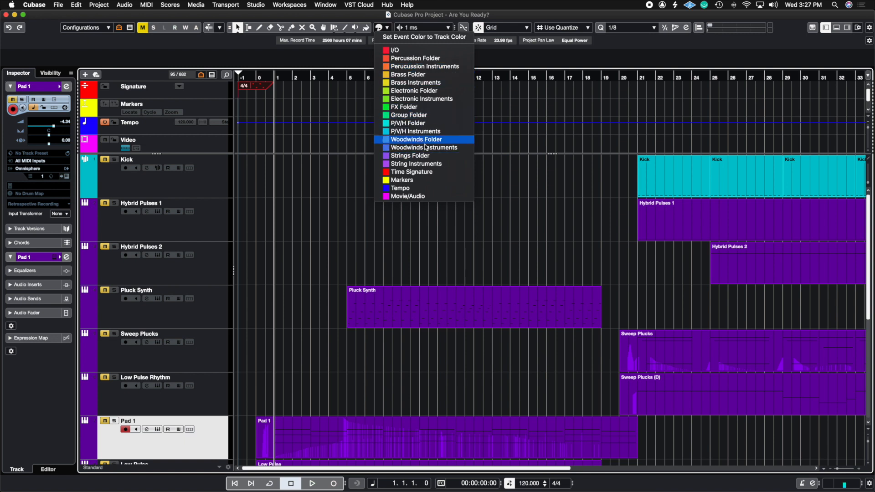
{"action": "mouse_move", "coordinate": [427, 156]}
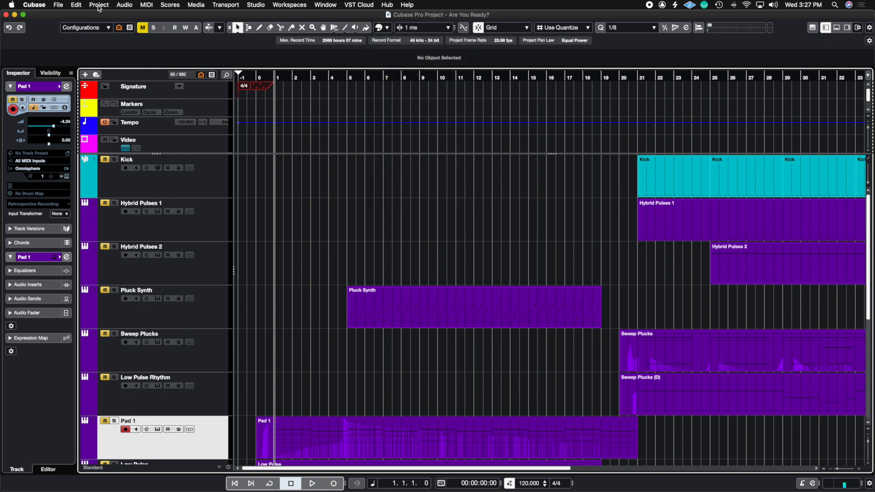
Uncheck 'Select Colors by Name' on the Options tab of Project Colors Setup
{"action": "left_click", "coordinate": [99, 5]}
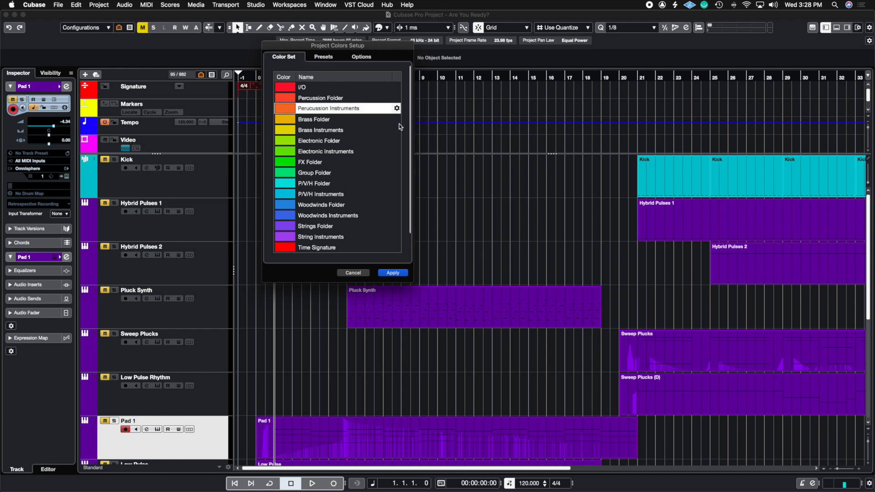
{"action": "right_click", "coordinate": [314, 119]}
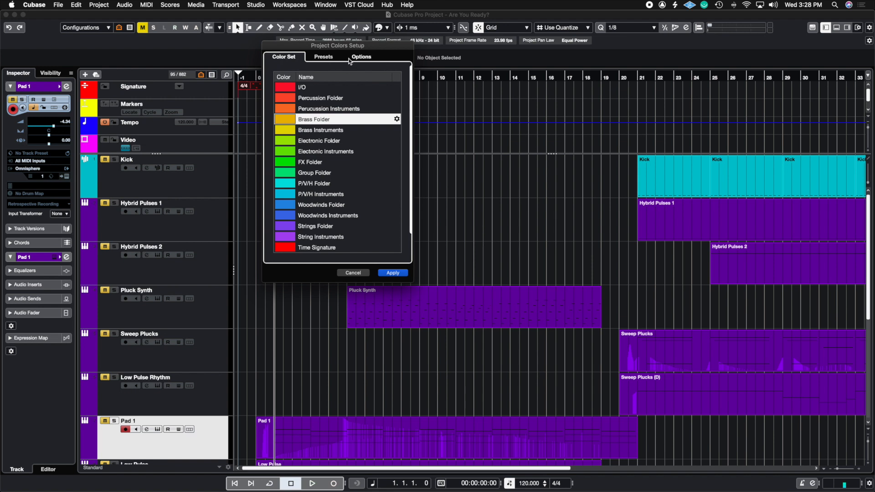
{"action": "left_click", "coordinate": [361, 57]}
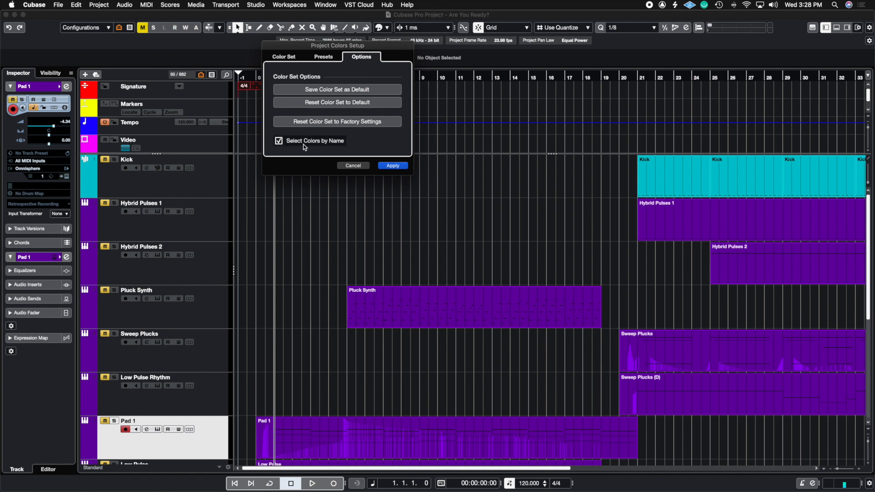
{"action": "left_click", "coordinate": [279, 141]}
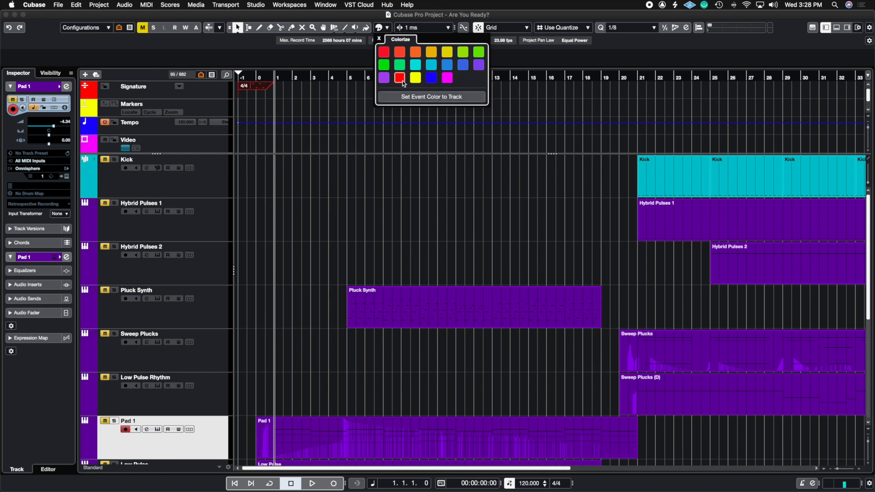
{"action": "mouse_move", "coordinate": [415, 78]}
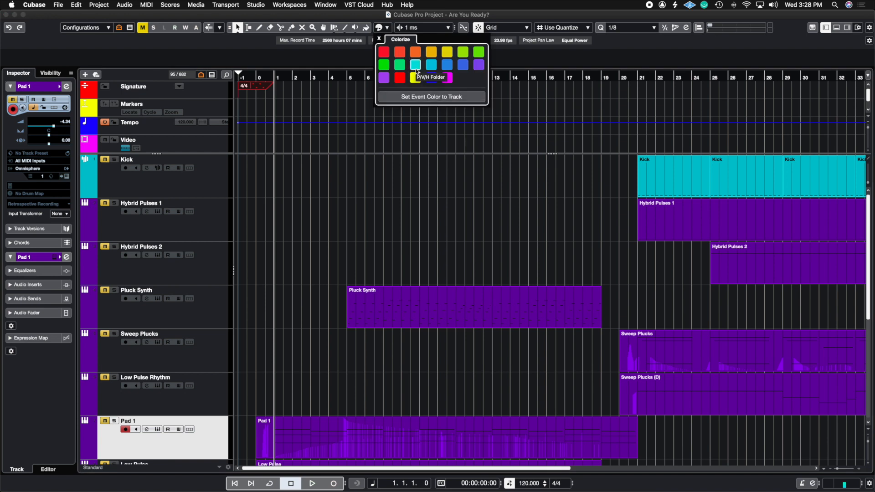
{"action": "mouse_move", "coordinate": [431, 64]}
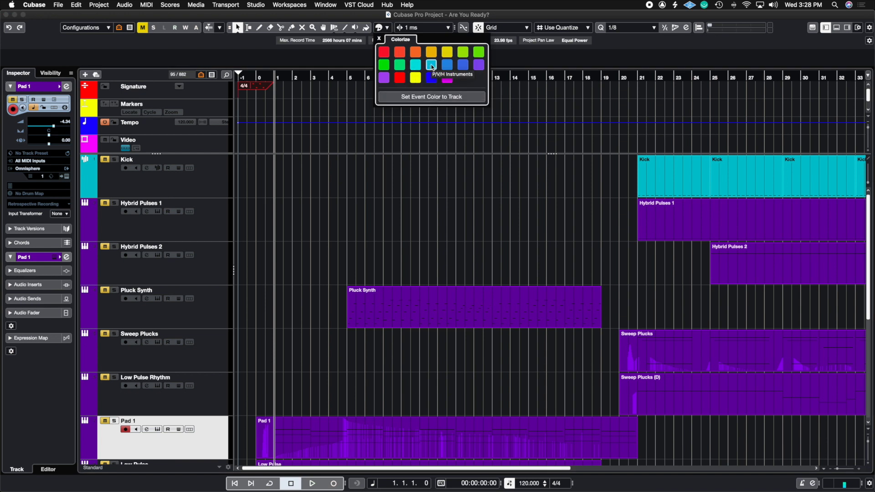
{"action": "mouse_move", "coordinate": [447, 65]}
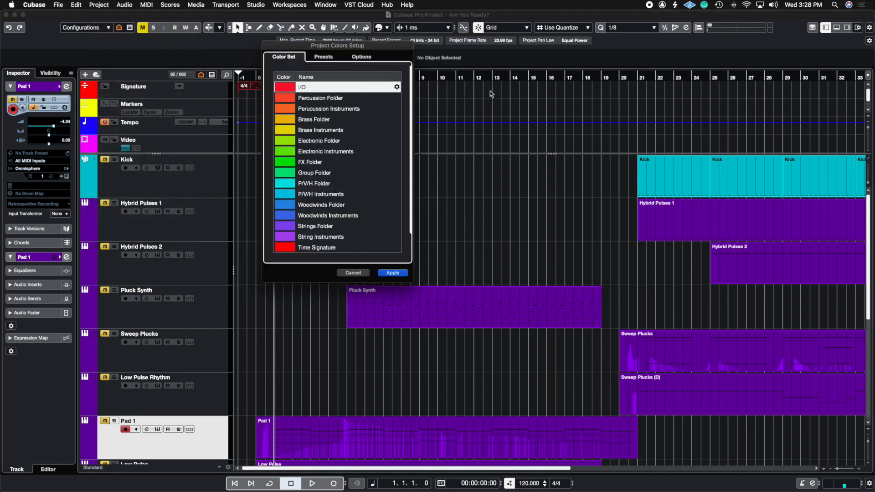
Re-check 'Select Colors by Name' on the Project Colors Setup Options tab
{"action": "left_click", "coordinate": [361, 56]}
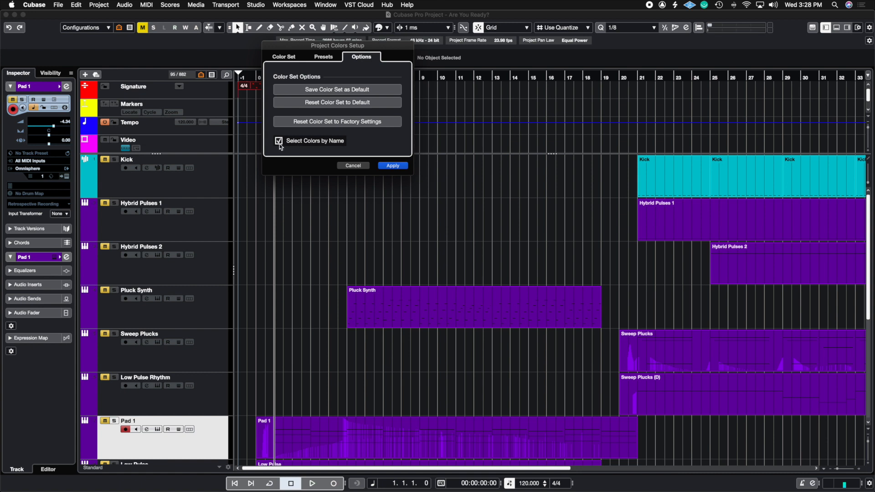
{"action": "left_click", "coordinate": [353, 166]}
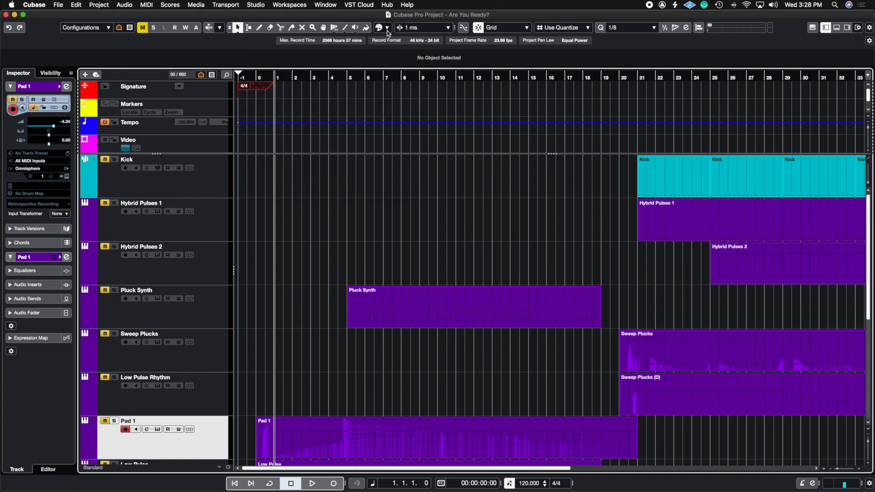
Open the project colour list to check the colours
{"action": "left_click", "coordinate": [378, 27]}
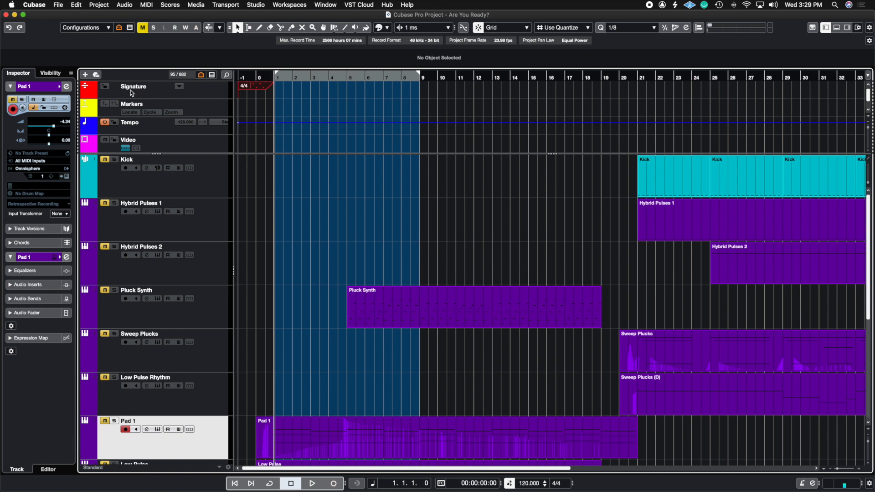
{"action": "mouse_move", "coordinate": [189, 93]}
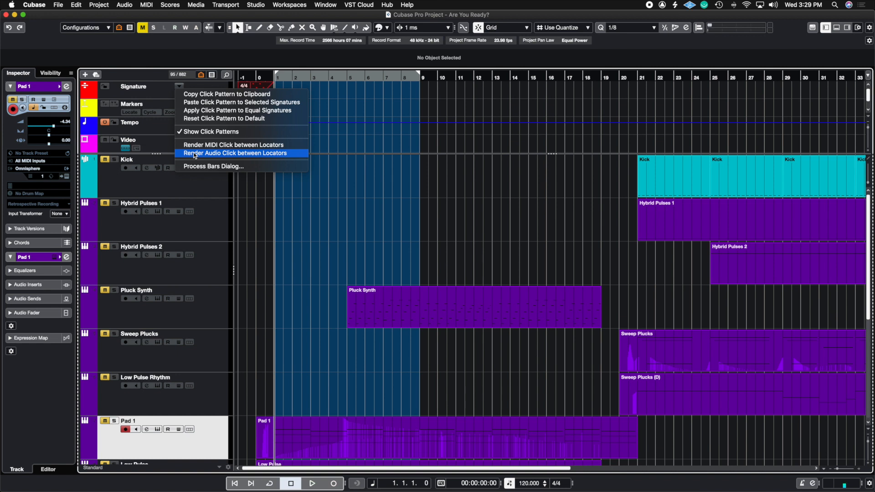
Render an audio click between the locators onto a new Audio Click track and scroll to check it
{"action": "left_click", "coordinate": [240, 153]}
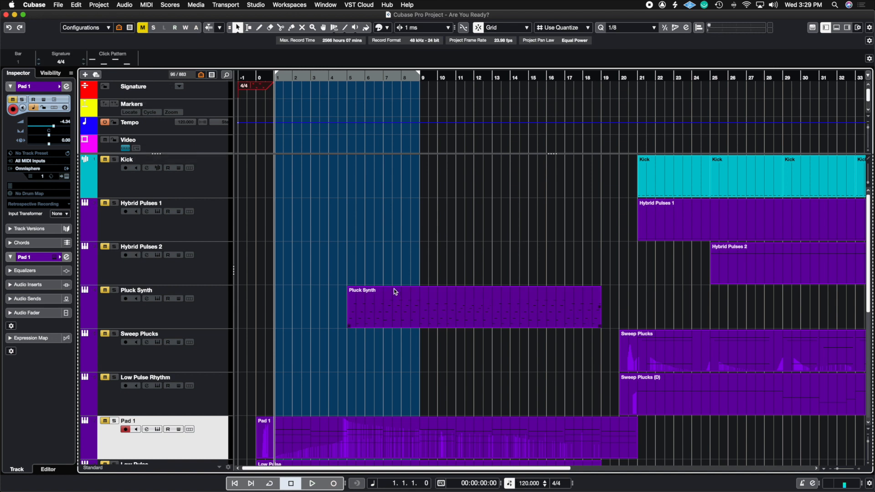
{"action": "scroll", "scroll_direction": "down", "scroll_amount": 3}
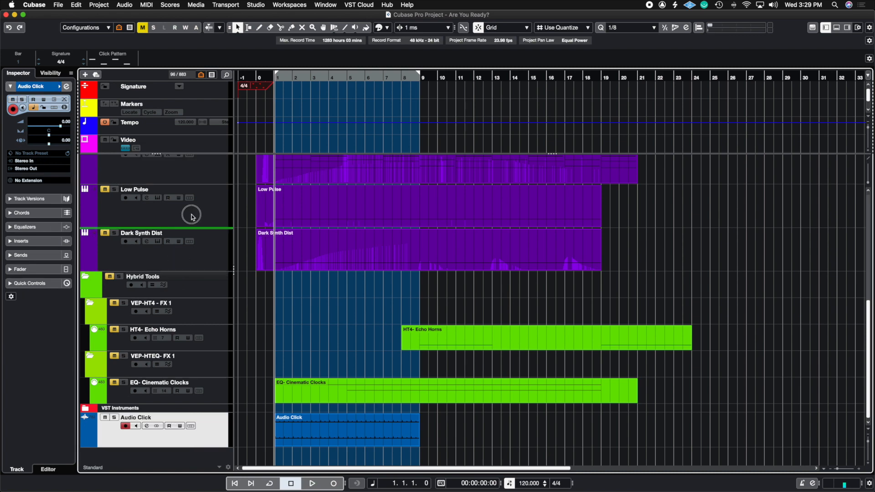
{"action": "scroll", "scroll_direction": "up", "scroll_amount": 3}
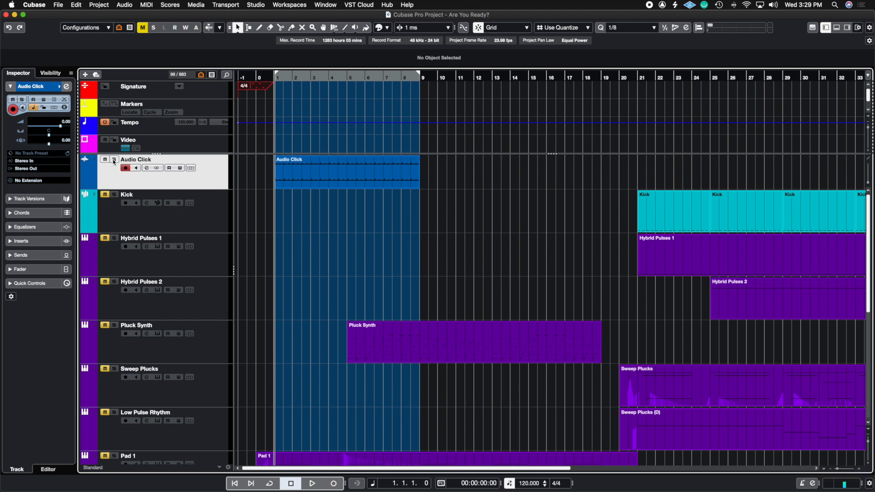
{"action": "left_click", "coordinate": [311, 483]}
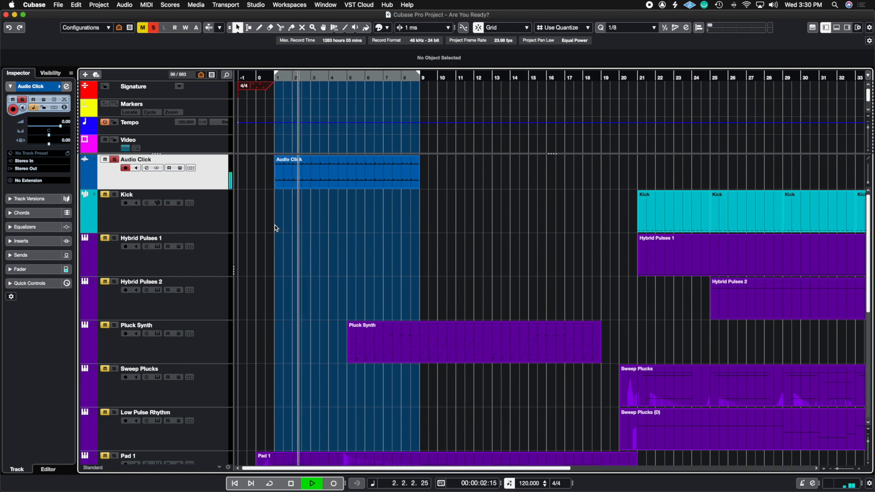
{"action": "left_click", "coordinate": [312, 483]}
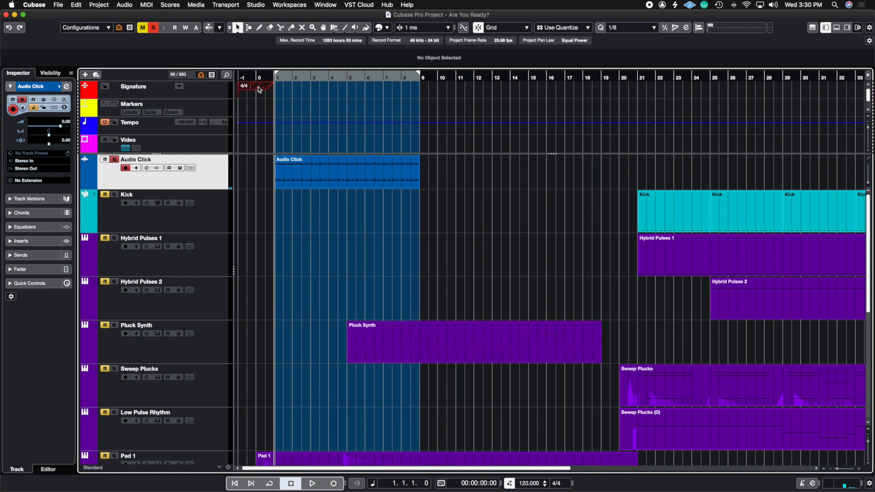
{"action": "left_click", "coordinate": [153, 28]}
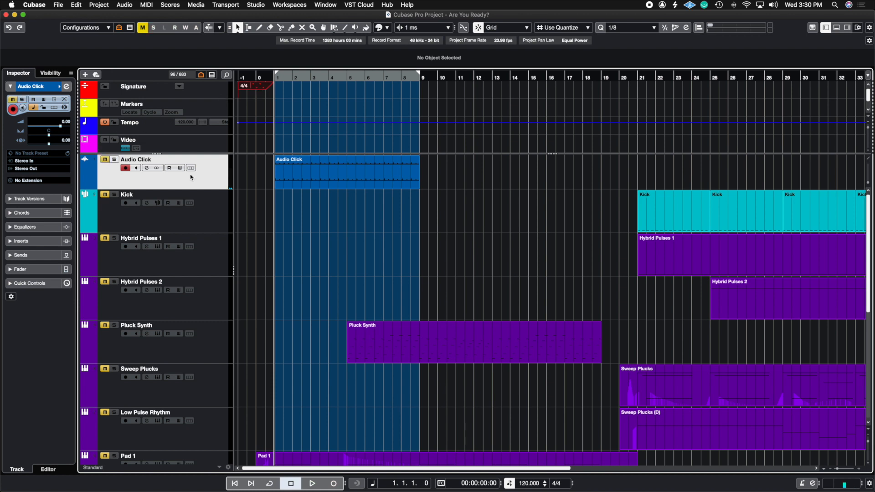
{"action": "left_click", "coordinate": [311, 483]}
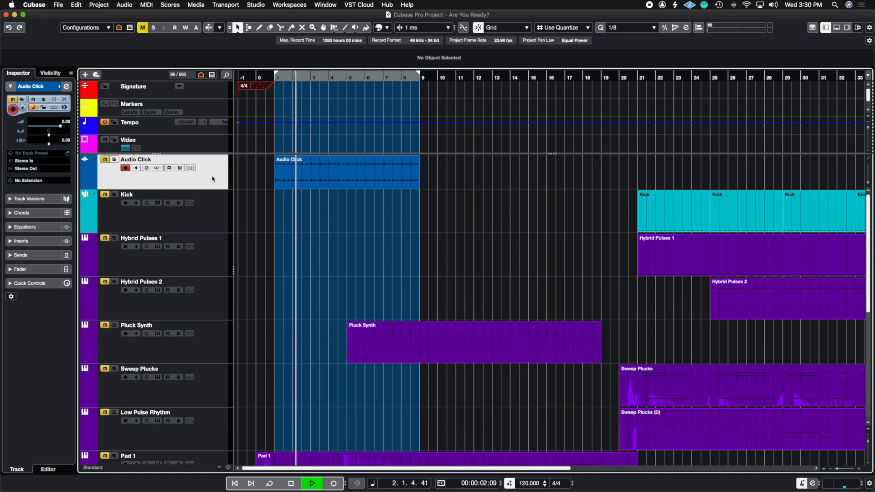
{"action": "left_click", "coordinate": [290, 483]}
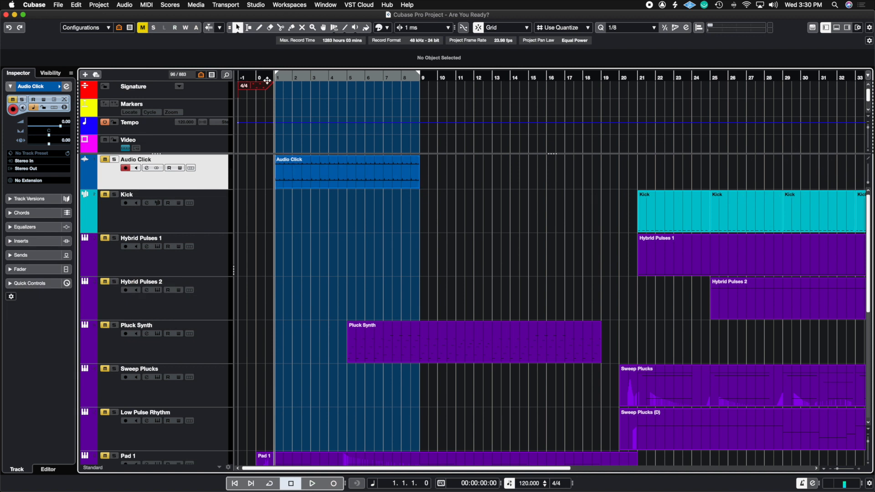
{"action": "mouse_move", "coordinate": [247, 187]}
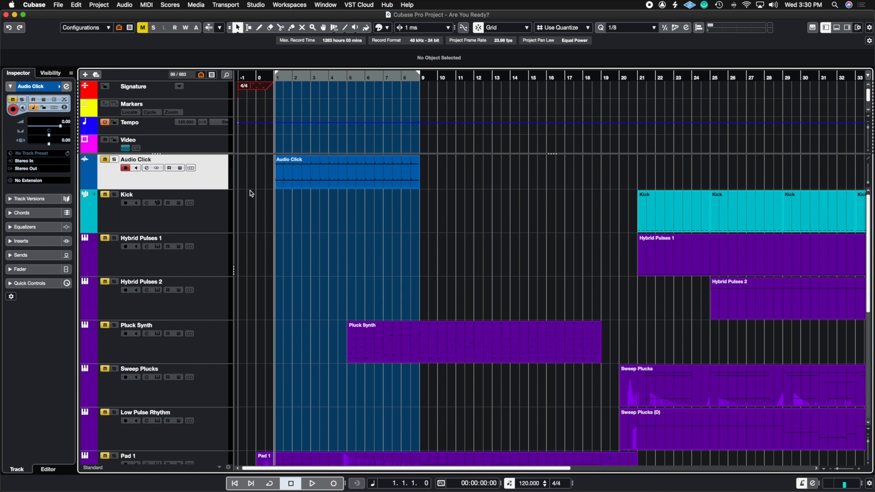
{"action": "mouse_move", "coordinate": [334, 228]}
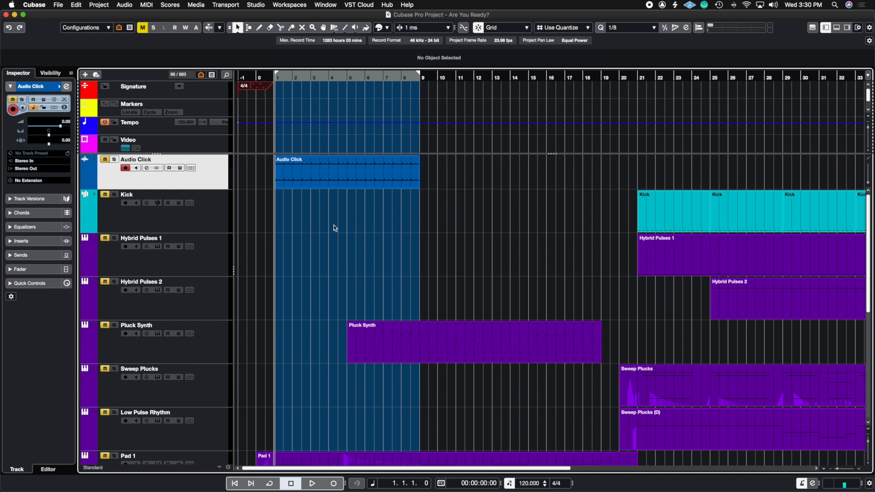
{"action": "mouse_move", "coordinate": [249, 104]}
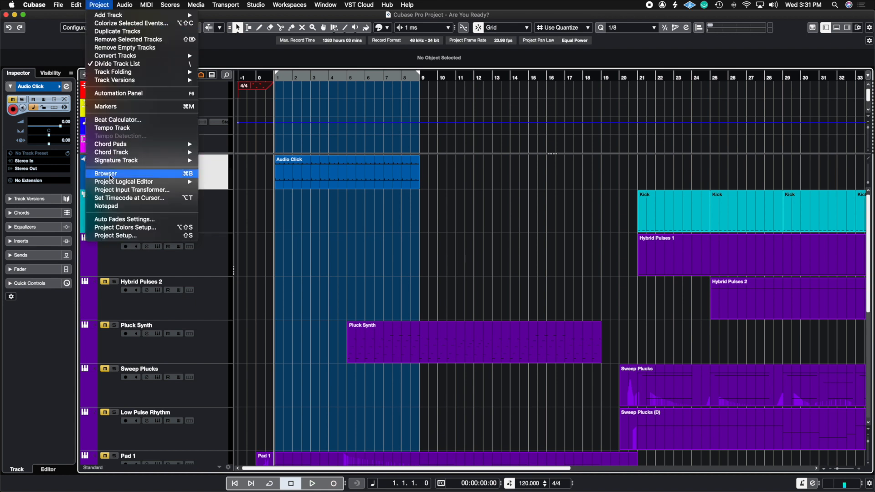
{"action": "mouse_move", "coordinate": [133, 238]}
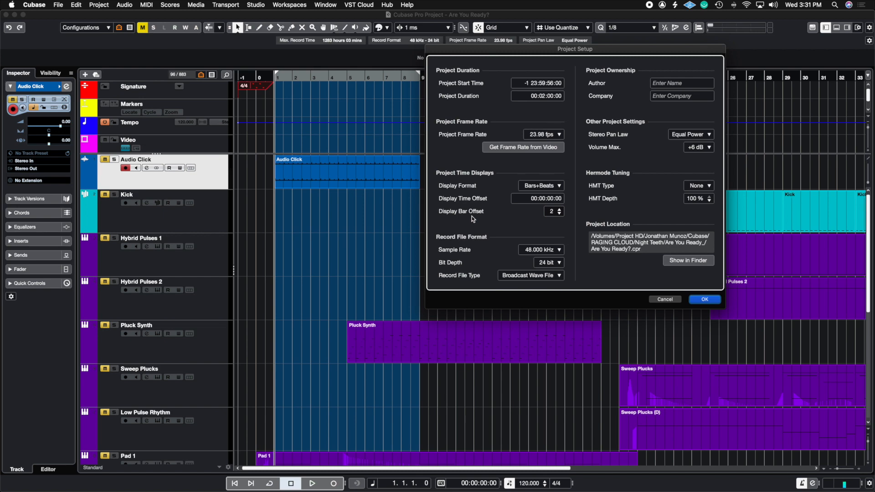
{"action": "mouse_move", "coordinate": [461, 58]}
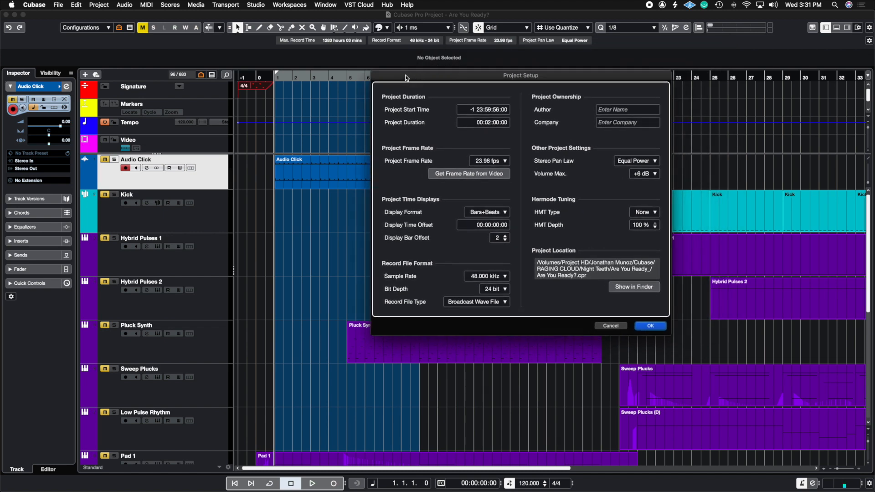
{"action": "mouse_move", "coordinate": [395, 175]}
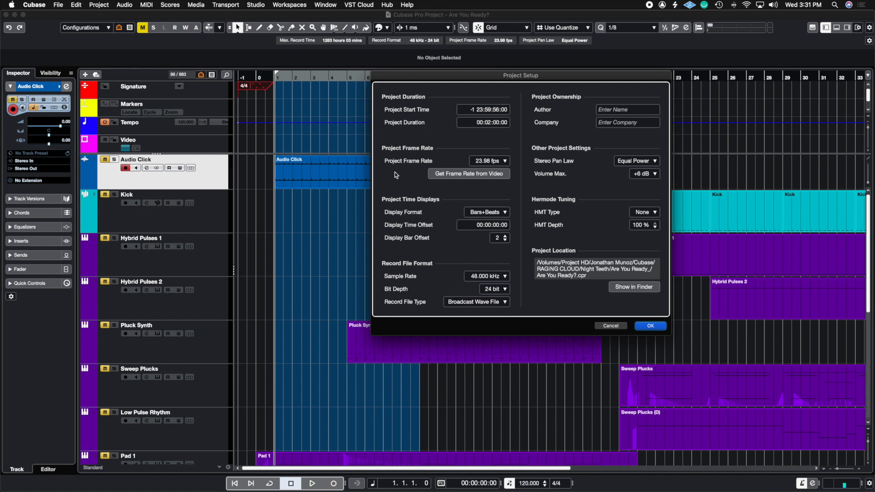
{"action": "mouse_move", "coordinate": [508, 253]}
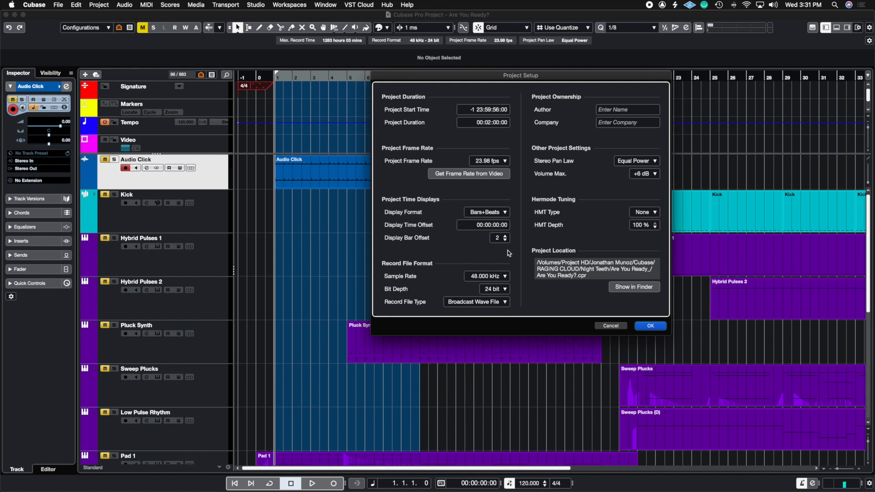
{"action": "mouse_move", "coordinate": [228, 85]}
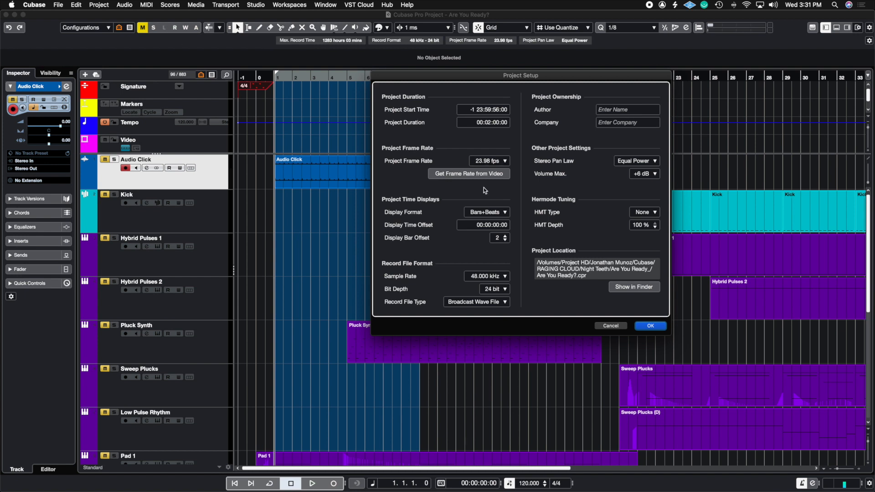
{"action": "mouse_move", "coordinate": [275, 95]}
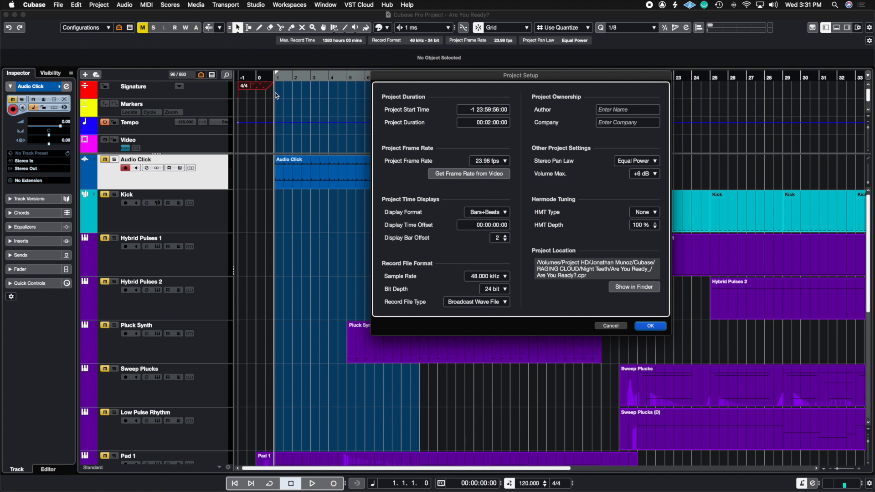
{"action": "mouse_move", "coordinate": [447, 219]}
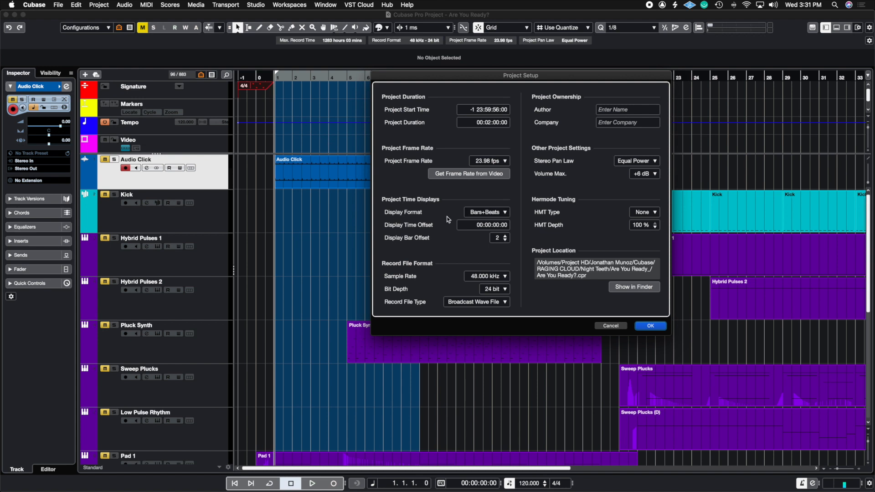
{"action": "mouse_move", "coordinate": [511, 243]}
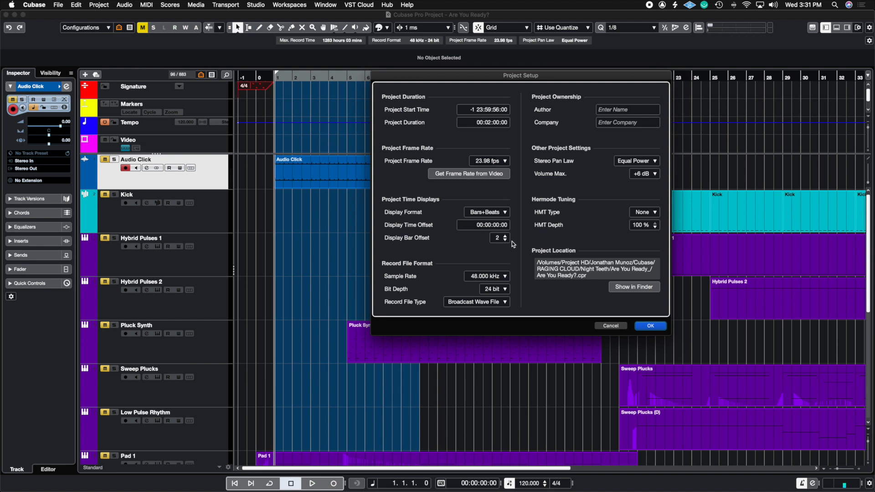
{"action": "mouse_move", "coordinate": [513, 244]}
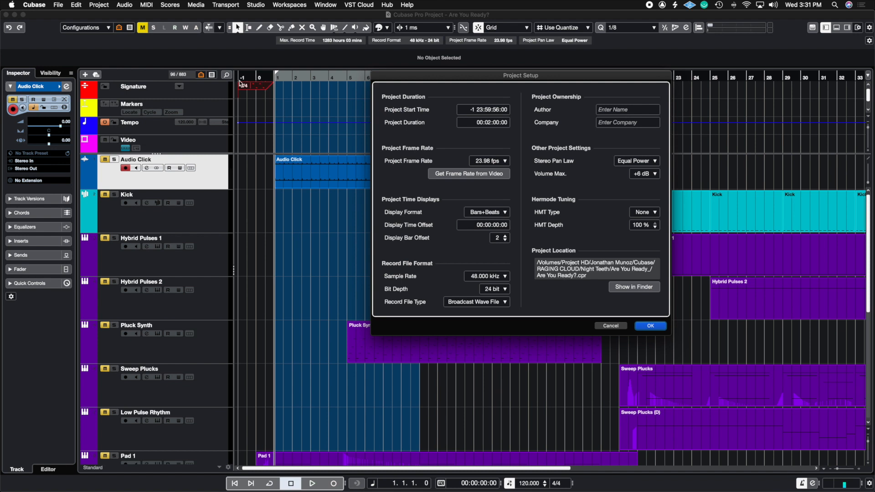
Apply a display bar offset of 4, then reopen Project Setup and reset the offset to 2
{"action": "left_click", "coordinate": [505, 235]}
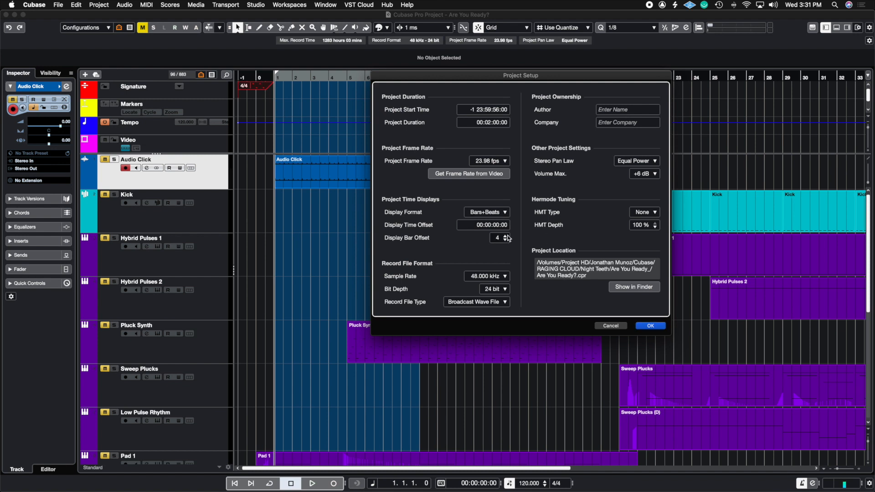
{"action": "left_click", "coordinate": [649, 326]}
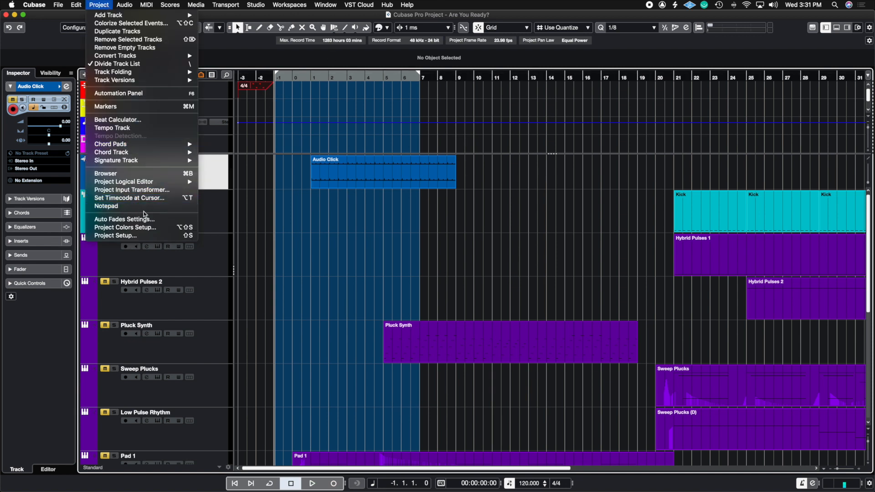
{"action": "left_click", "coordinate": [115, 236]}
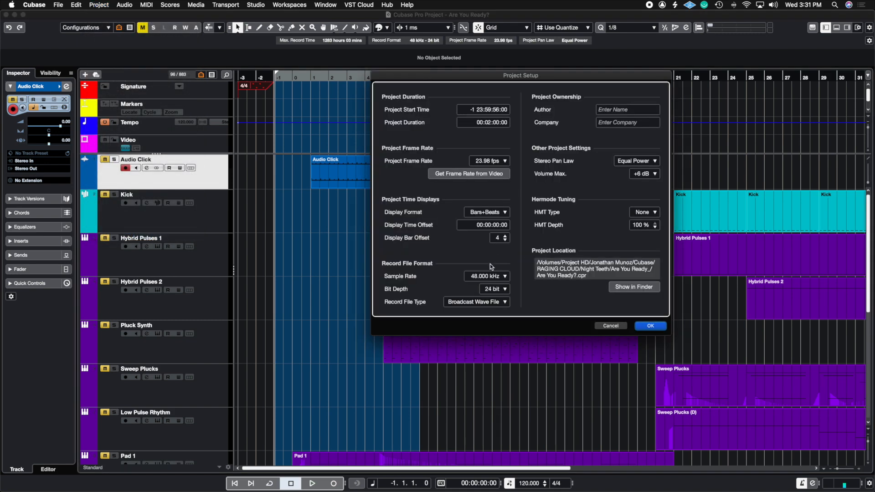
{"action": "left_click", "coordinate": [505, 235]}
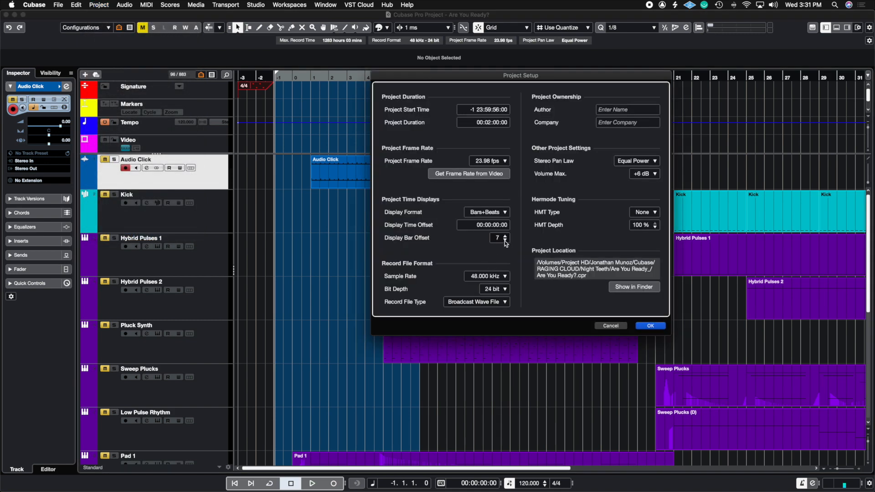
{"action": "left_click", "coordinate": [505, 240]}
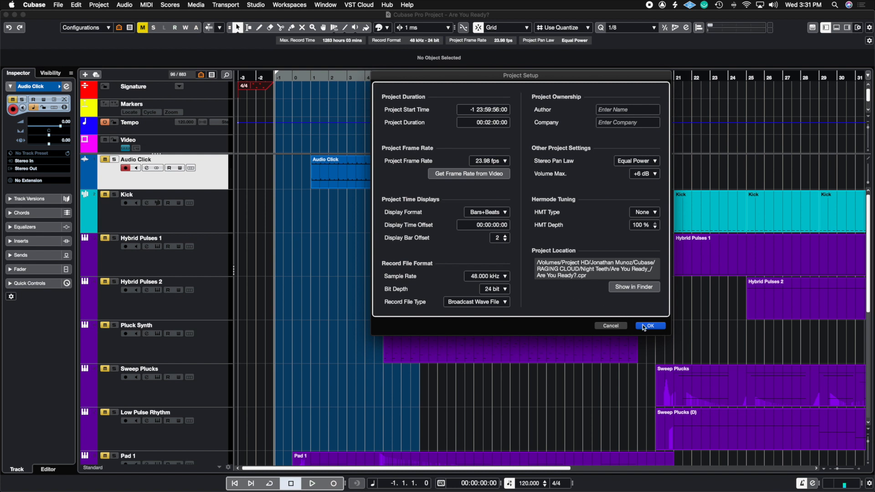
{"action": "left_click", "coordinate": [648, 326]}
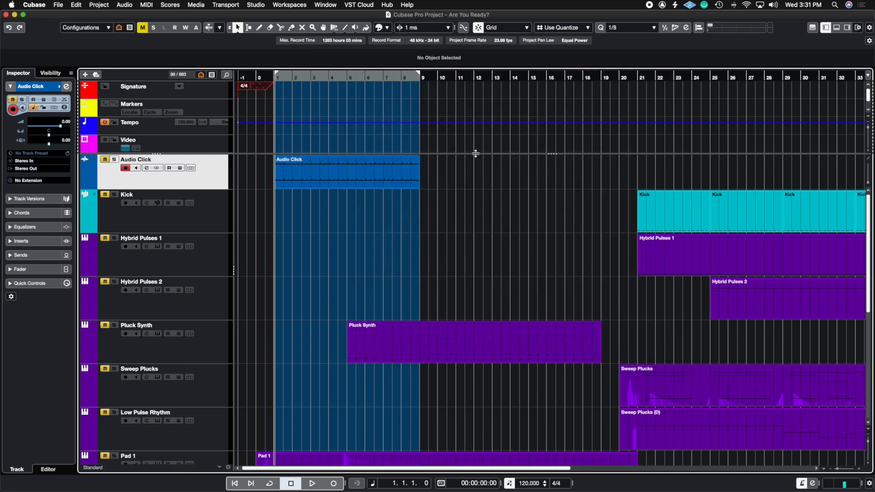
{"action": "mouse_move", "coordinate": [547, 264]}
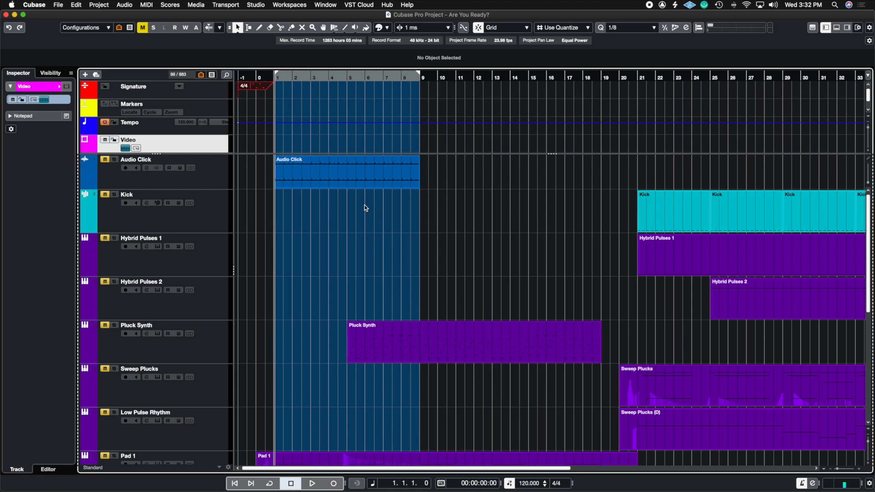
{"action": "mouse_move", "coordinate": [452, 194]}
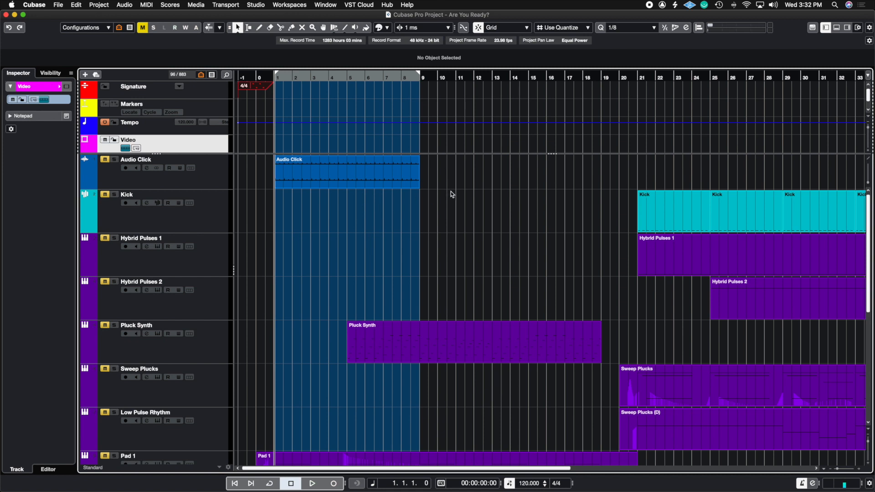